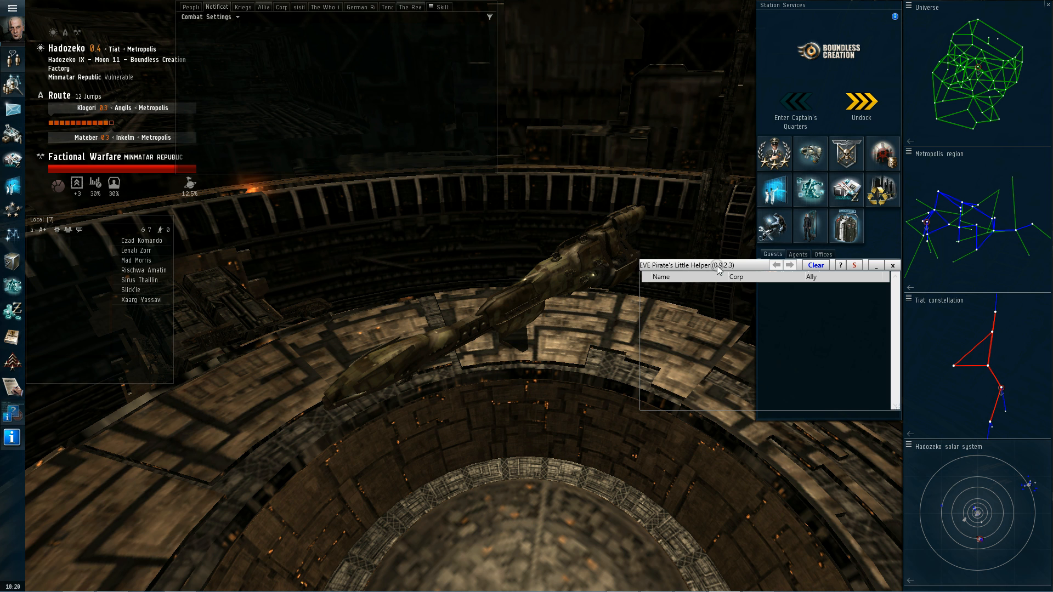
mouse_move(702, 272)
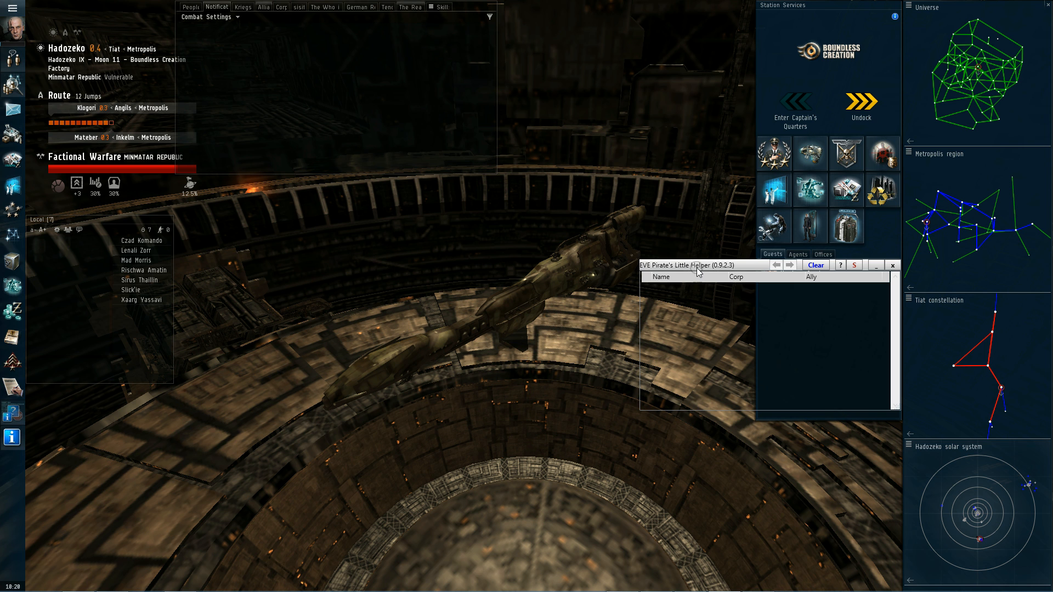
mouse_move(306, 327)
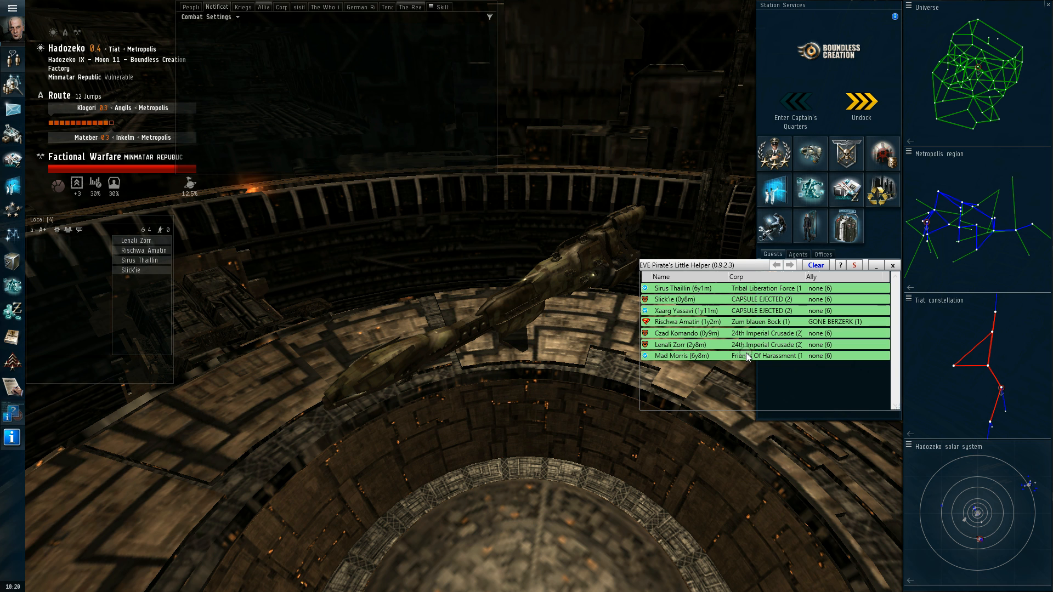
mouse_move(751, 374)
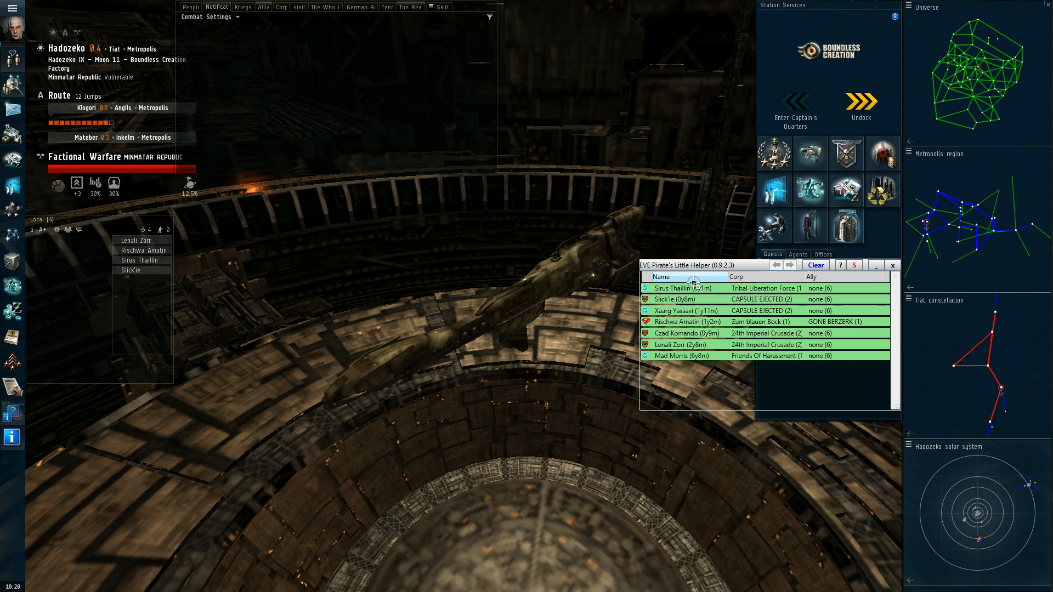
mouse_move(698, 288)
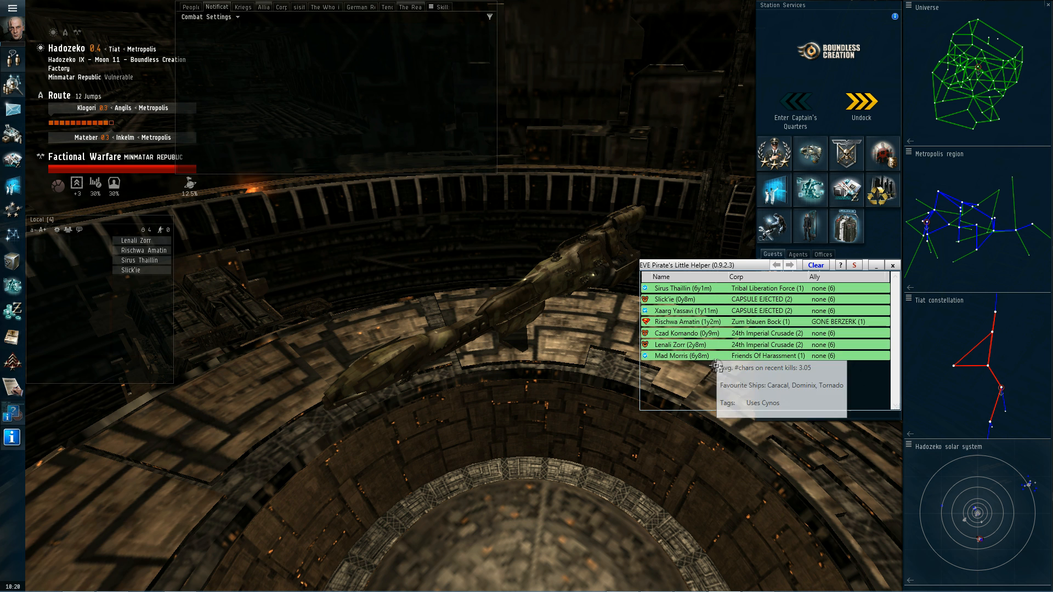
mouse_move(719, 310)
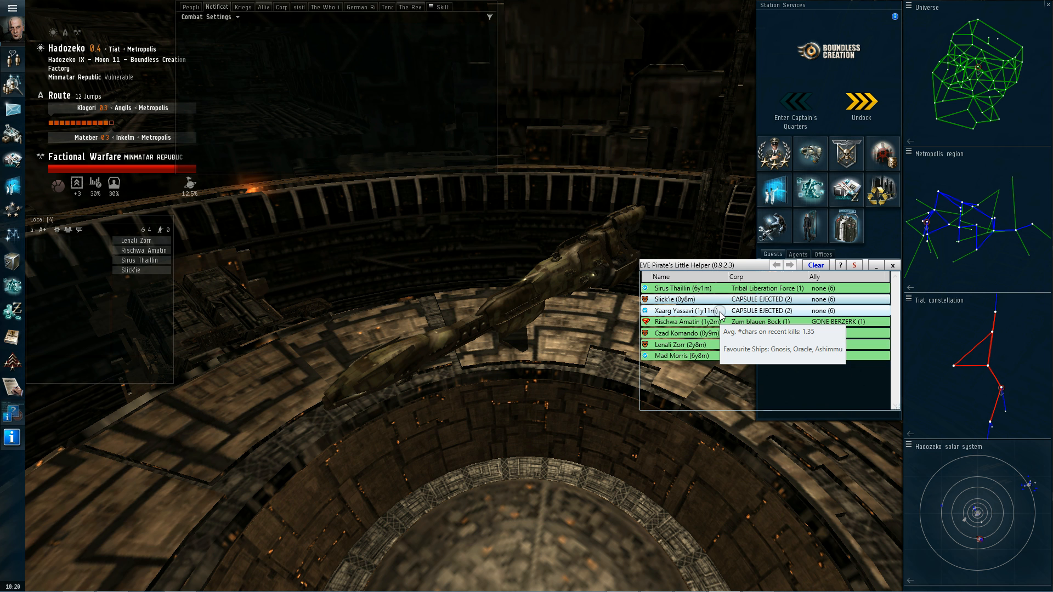
mouse_move(723, 380)
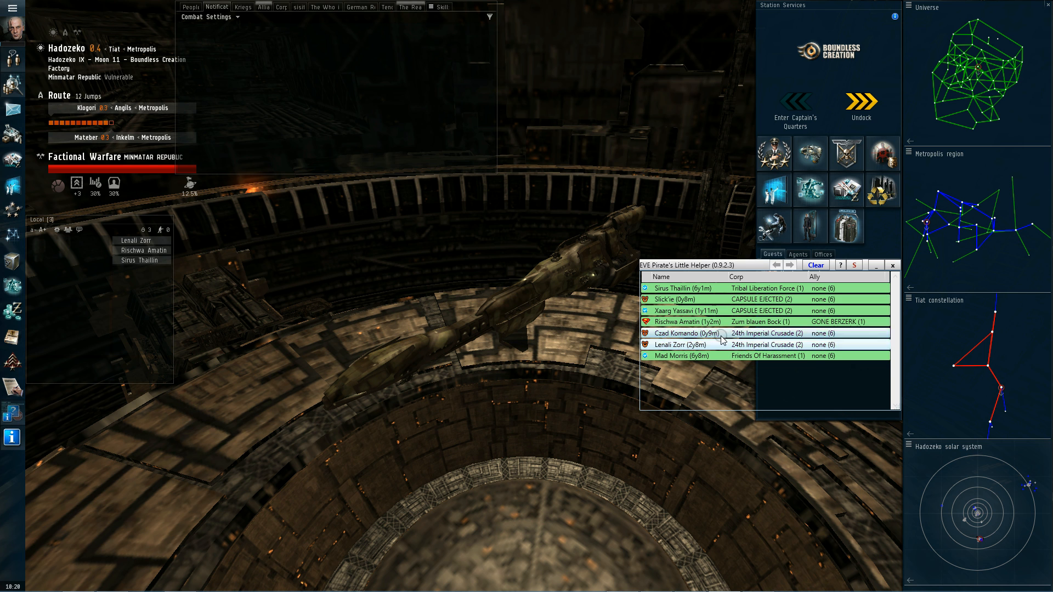
mouse_move(719, 301)
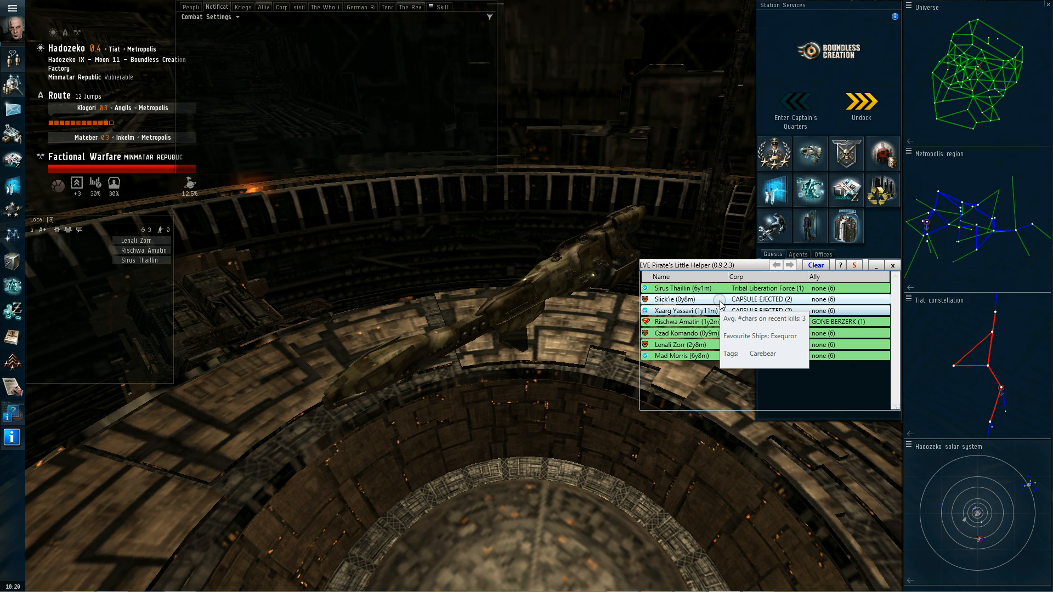
mouse_move(720, 290)
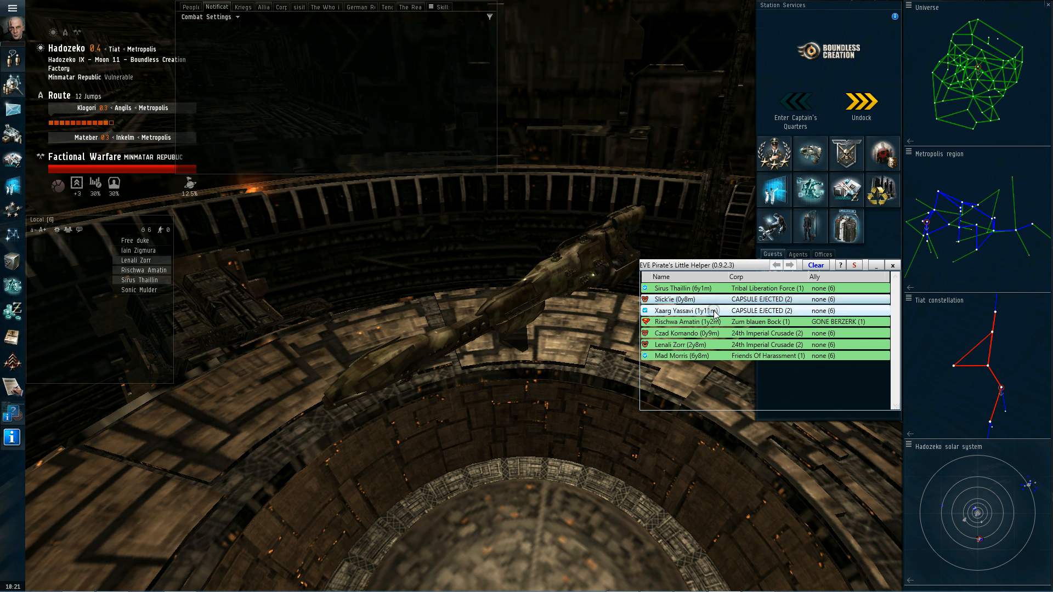
mouse_move(716, 310)
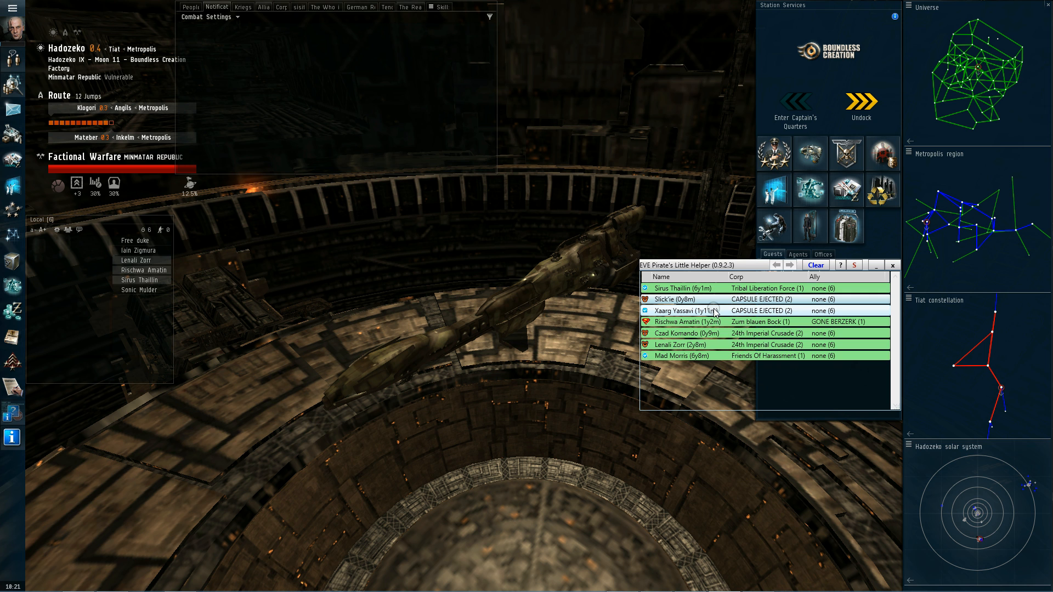
mouse_move(720, 345)
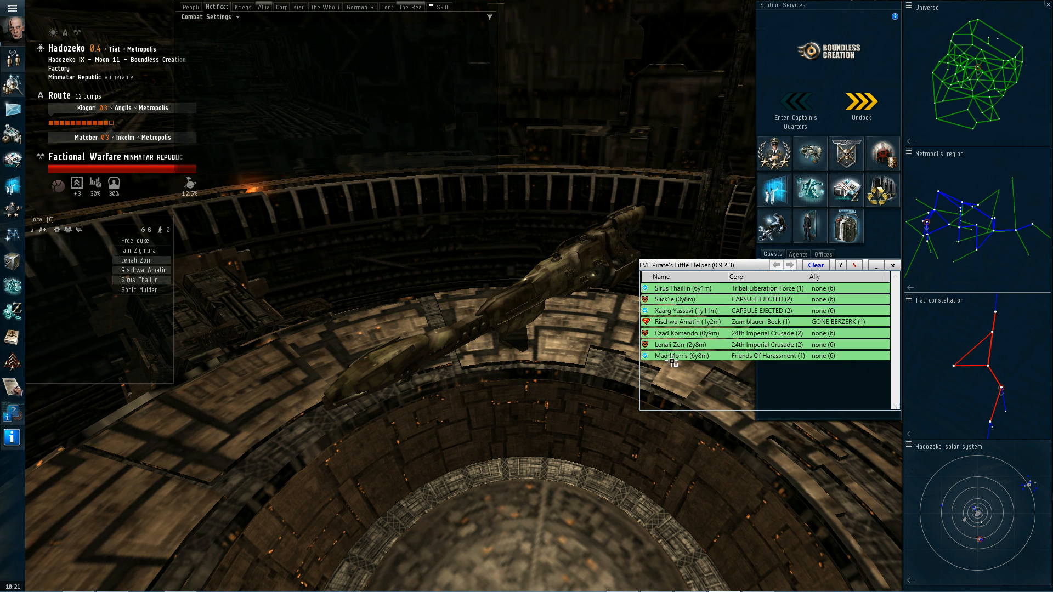
mouse_move(685, 310)
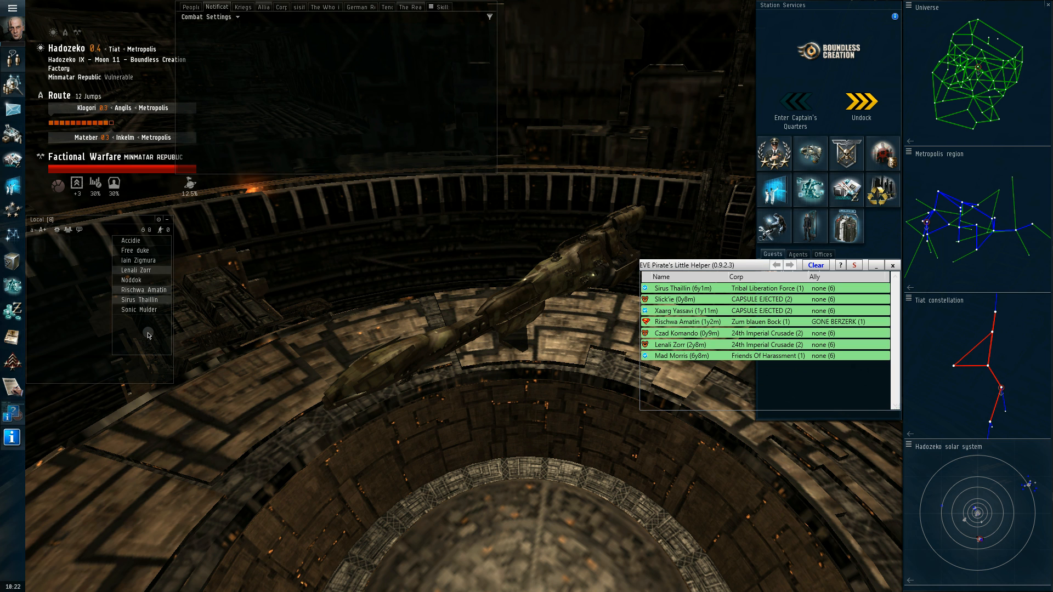
mouse_move(682, 288)
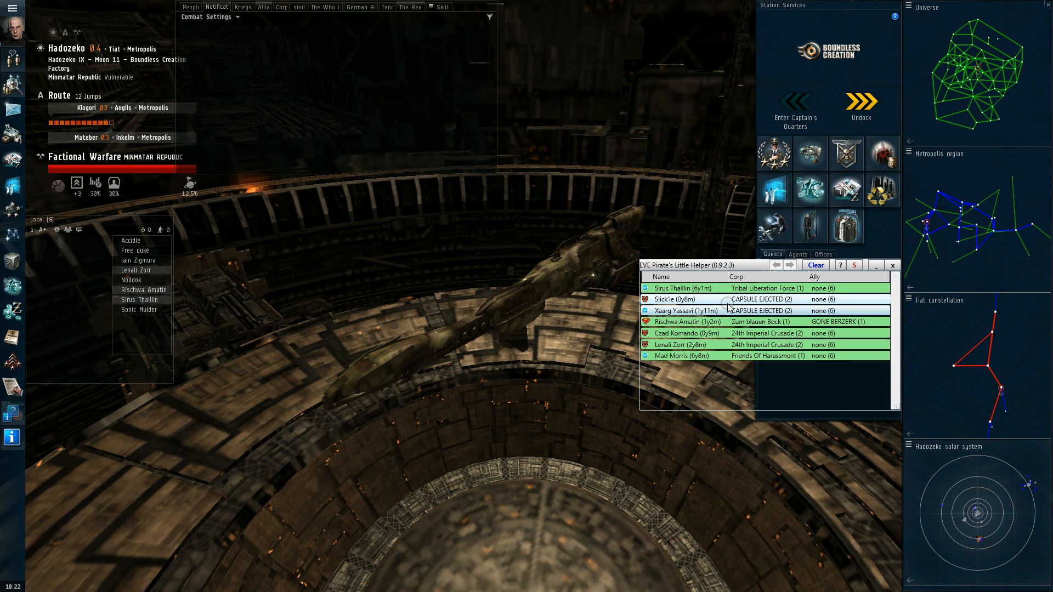
mouse_move(726, 311)
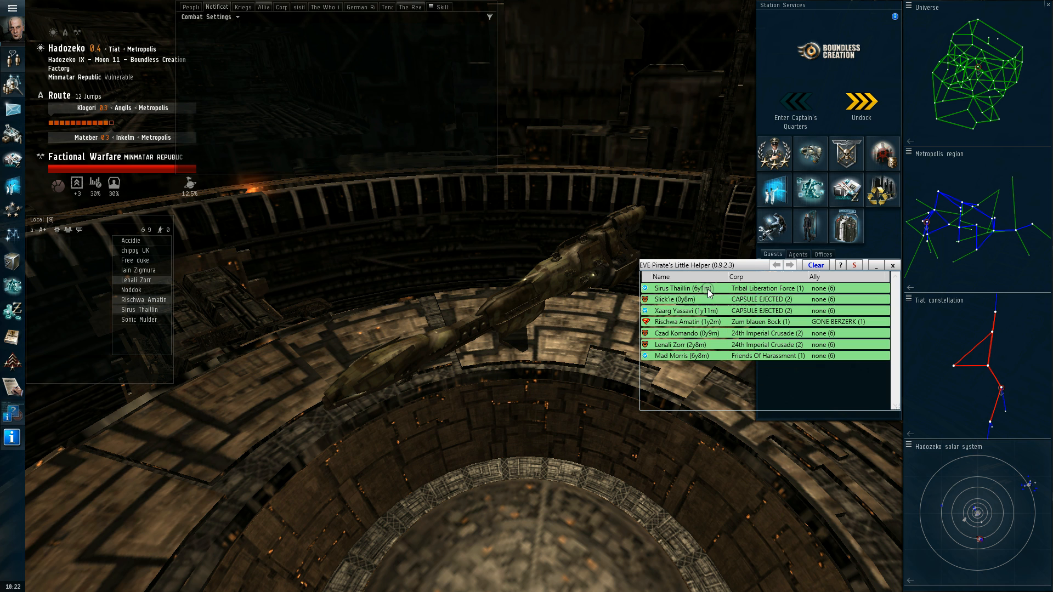
mouse_move(705, 376)
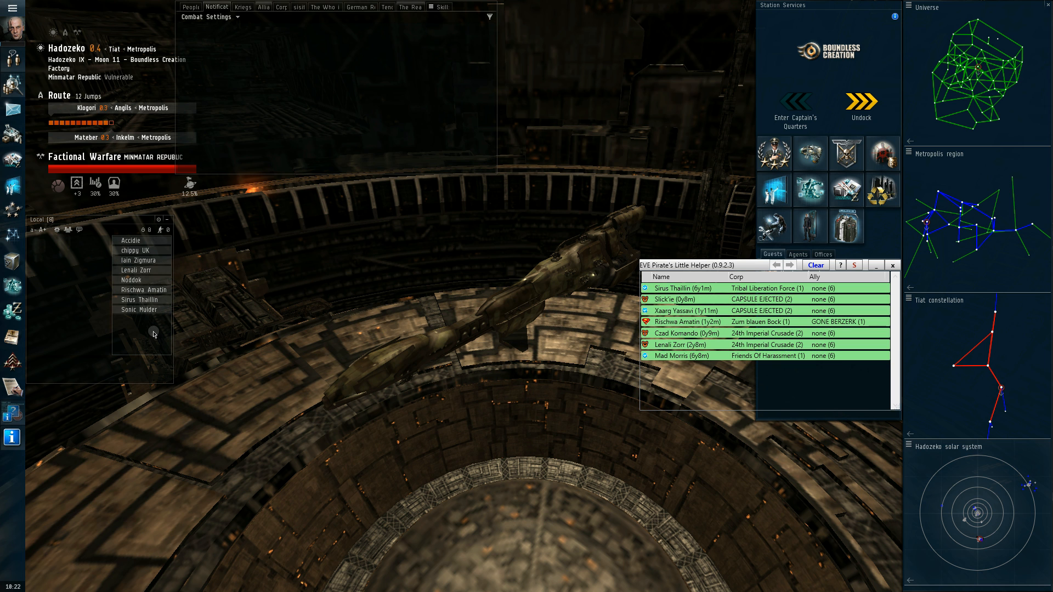
Copy the updated Local list so the helper rescans ten pilots, shading Natan Sun and Manngunner green
click(790, 265)
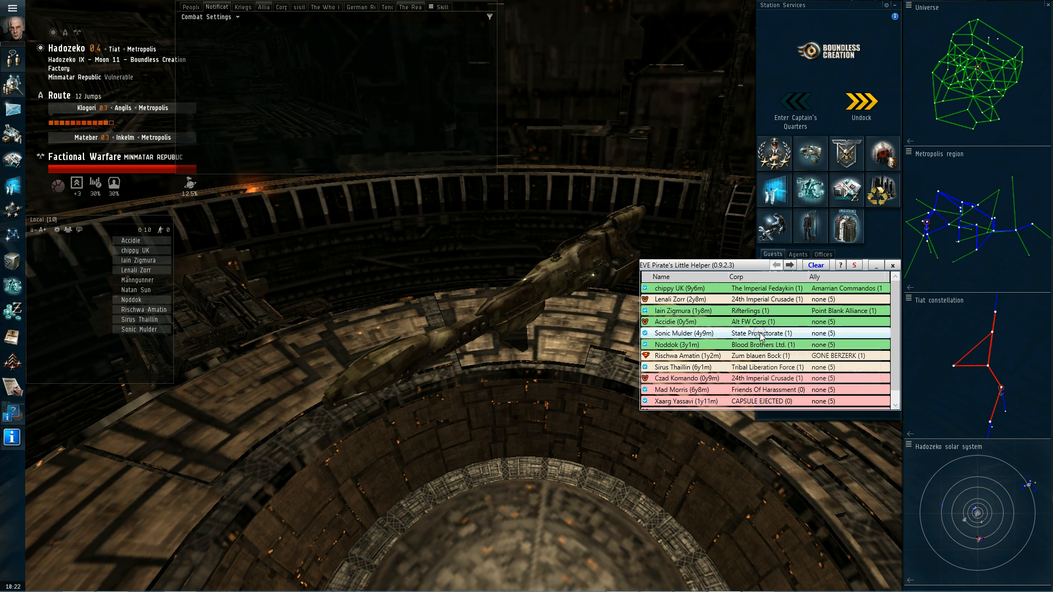
mouse_move(725, 299)
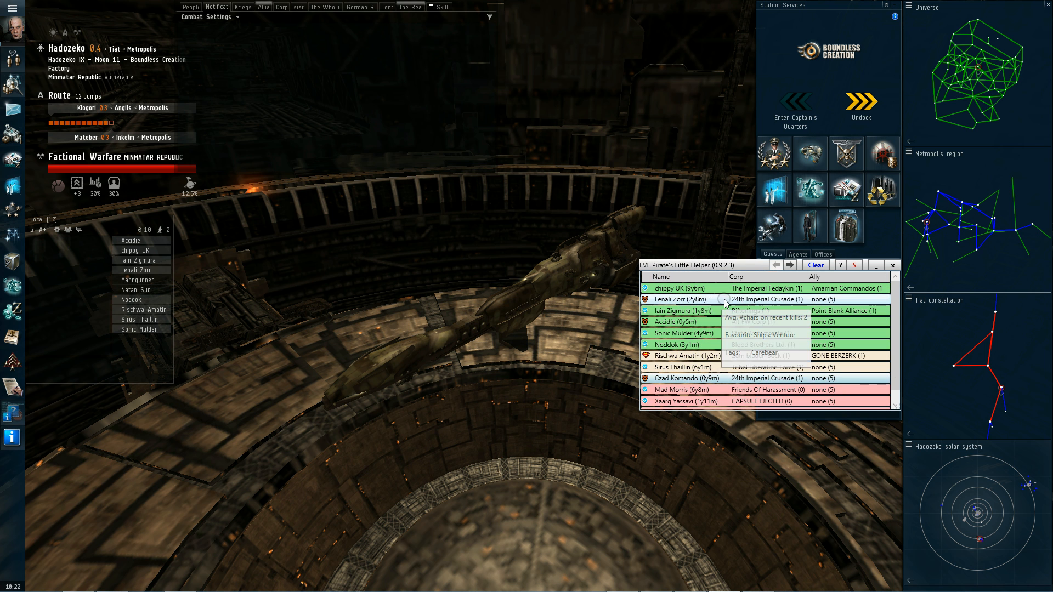
mouse_move(726, 363)
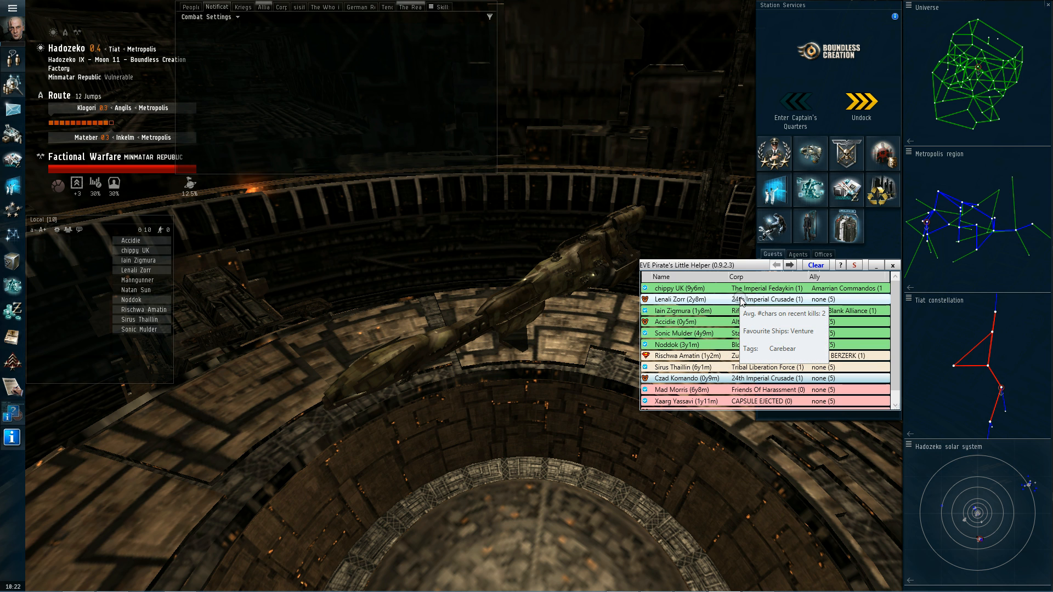
scroll(down, 3)
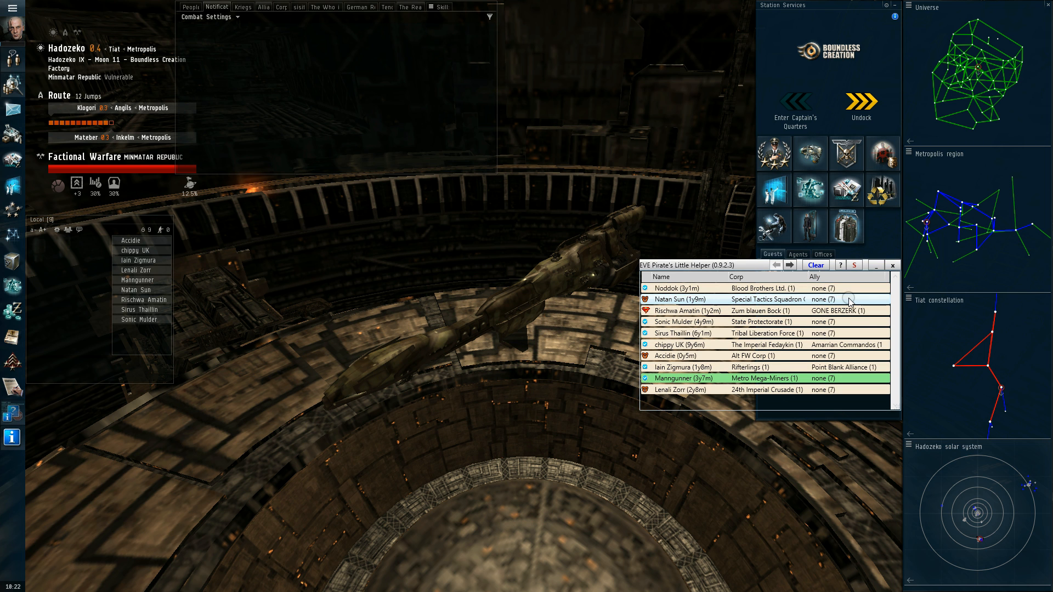
mouse_move(845, 300)
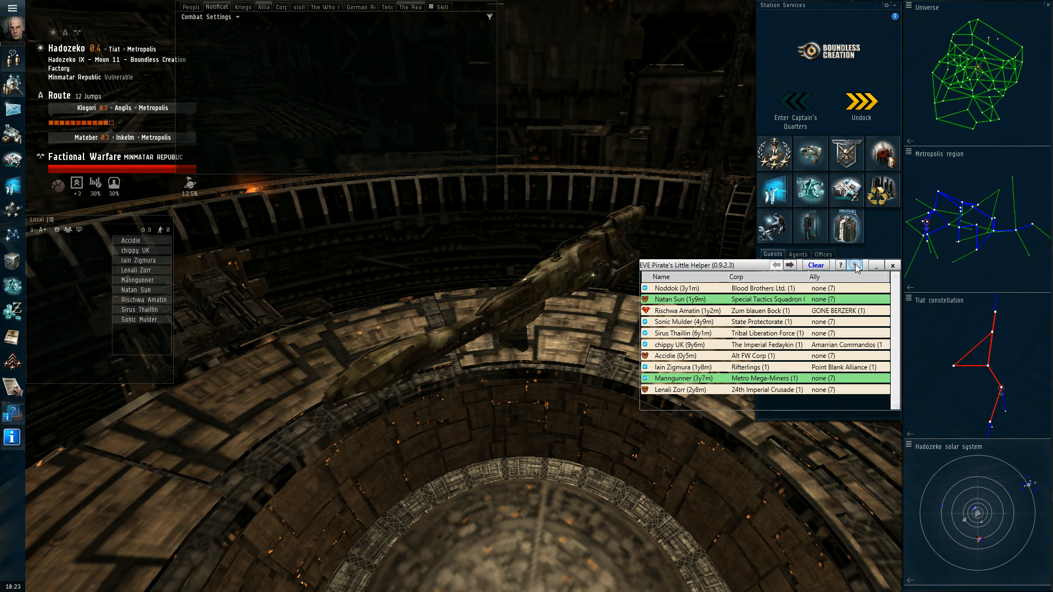
Open the helper's settings and pick an overlay colour from the Background Color dropdown
click(855, 265)
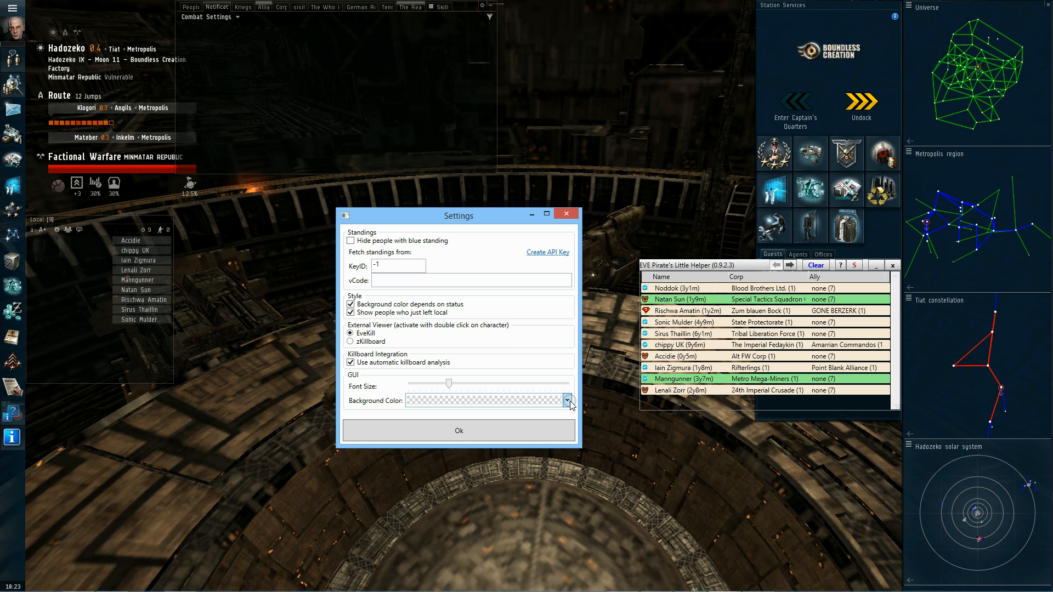
click(566, 401)
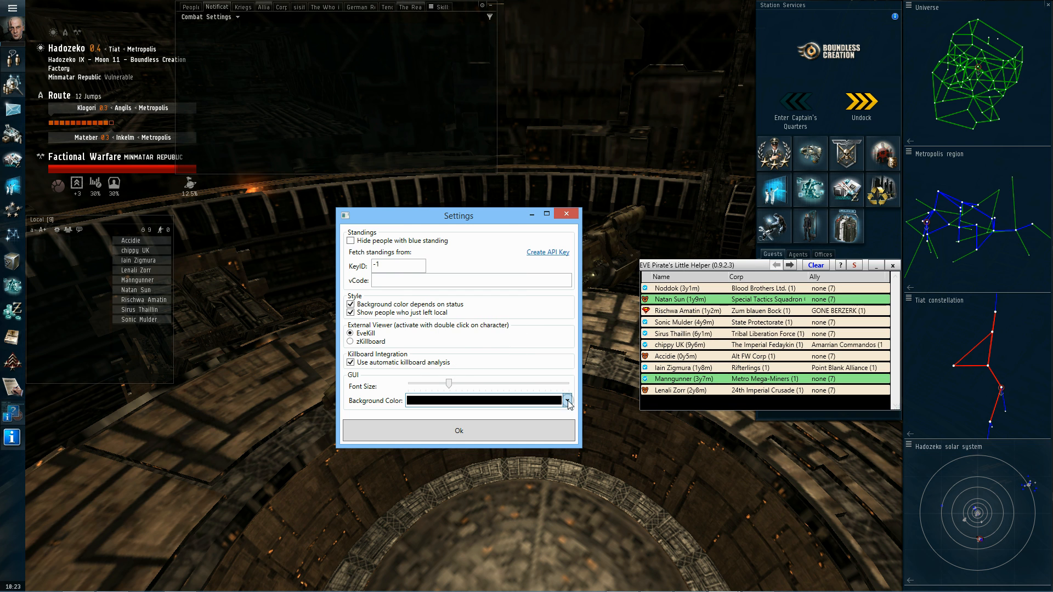
click(566, 401)
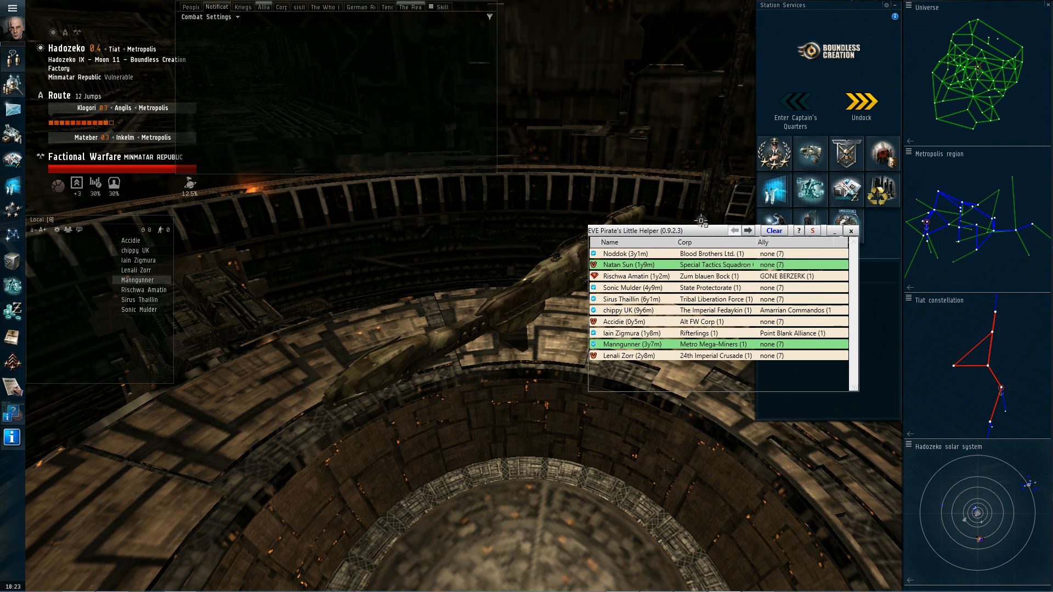
Switch off status-based row colouring in the helper's settings and confirm with Ok
click(812, 230)
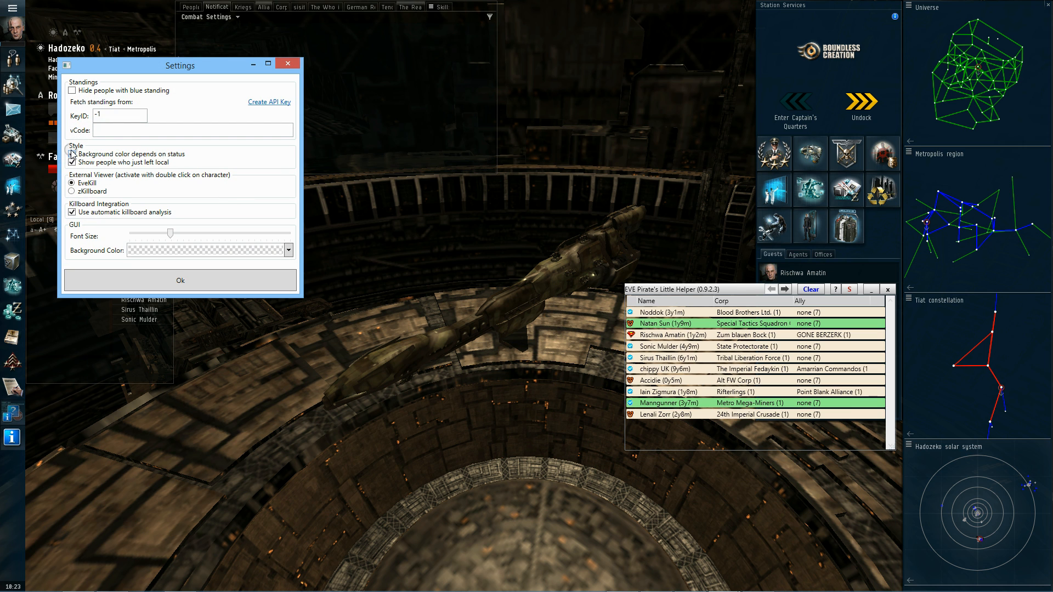
click(73, 154)
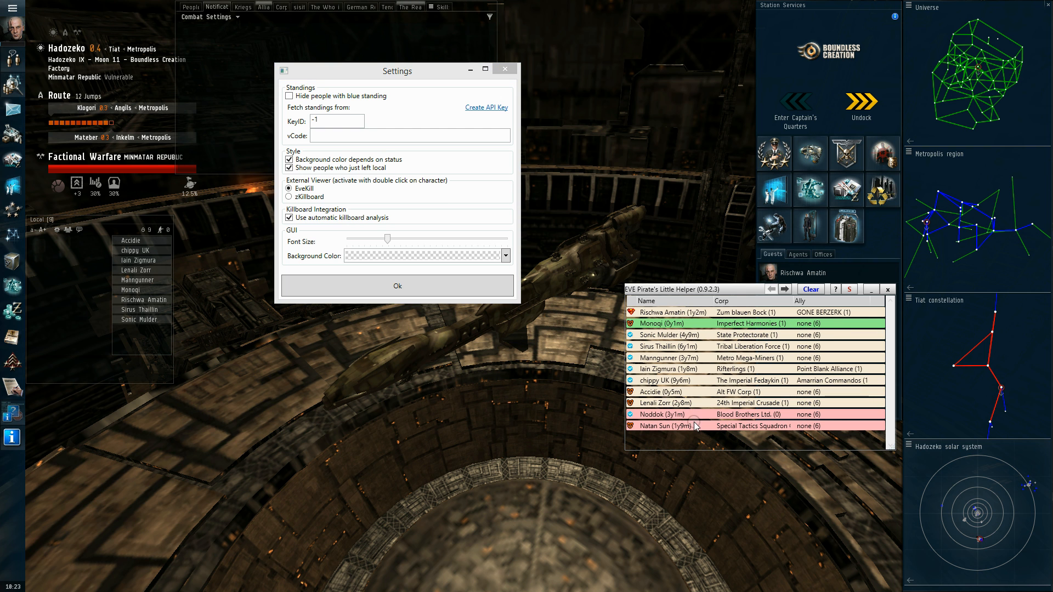
mouse_move(388, 173)
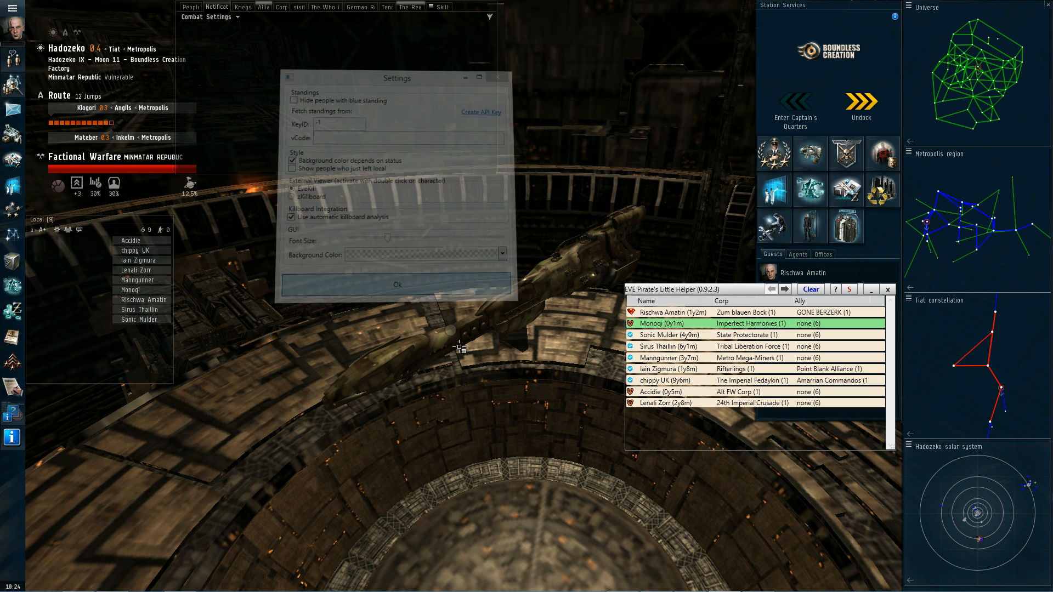
drag(396, 77, 195, 79)
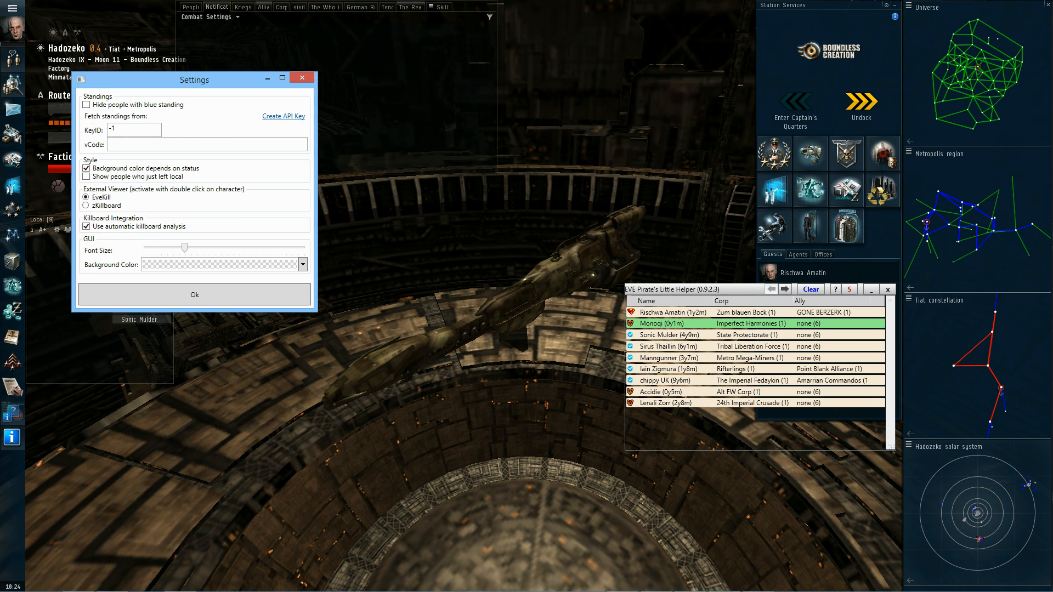
drag(194, 79, 194, 86)
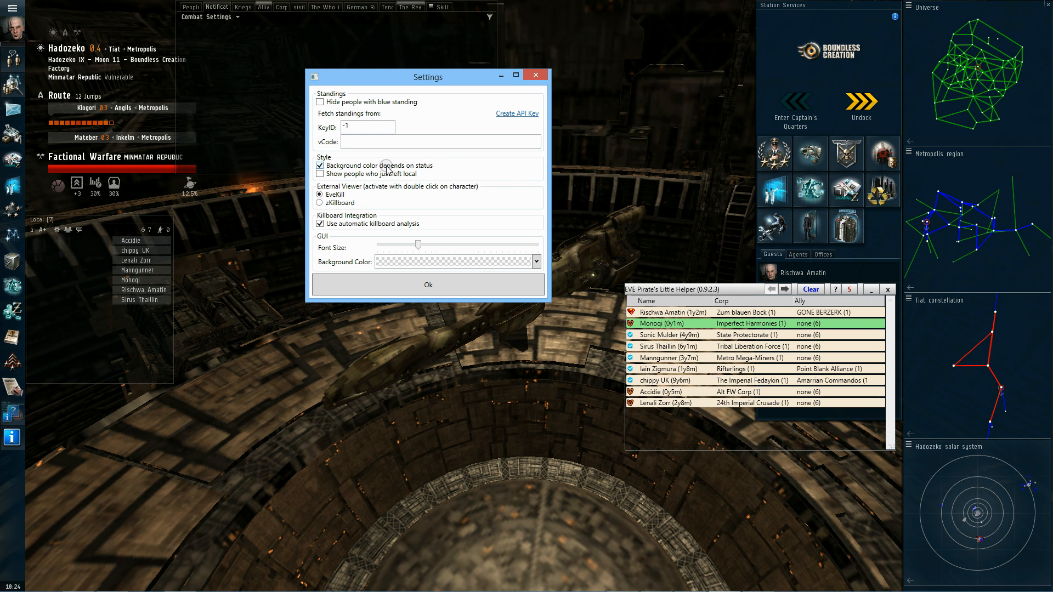
click(320, 166)
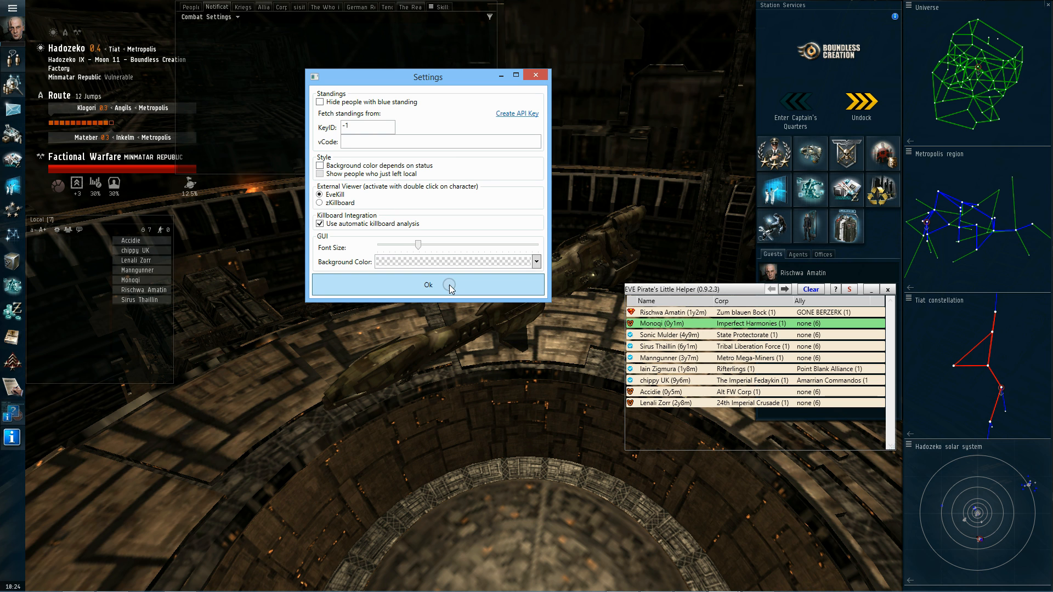
click(428, 284)
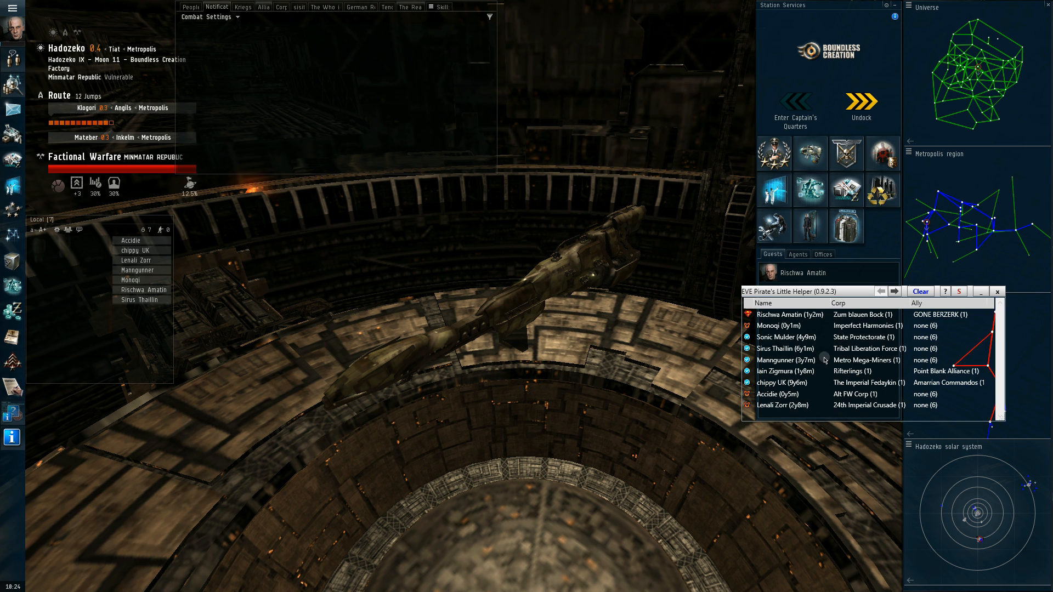
mouse_move(959, 291)
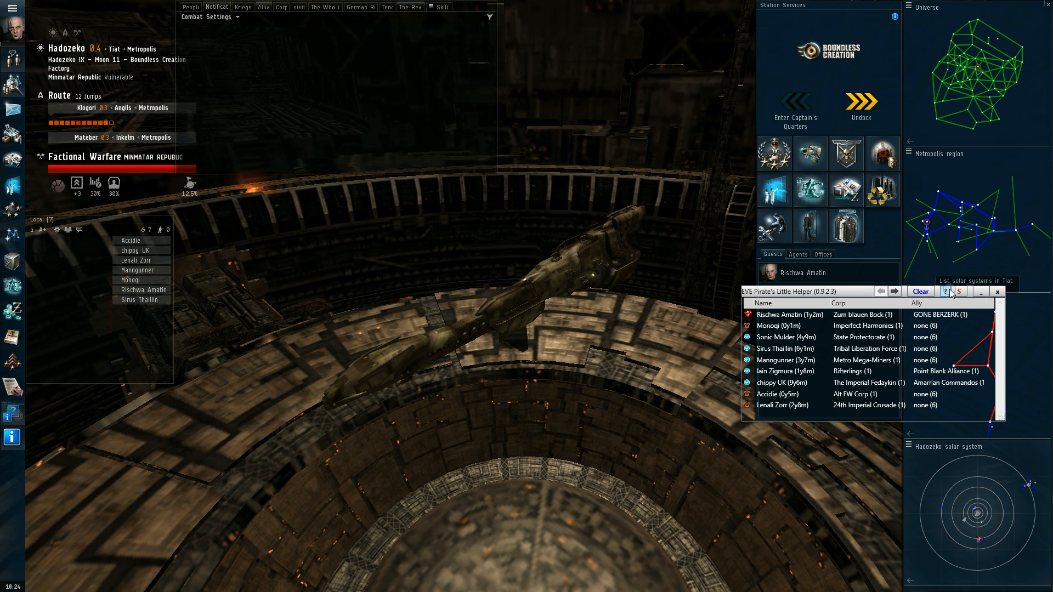
Turn 'Background color depends on status' back on in settings and confirm
click(960, 291)
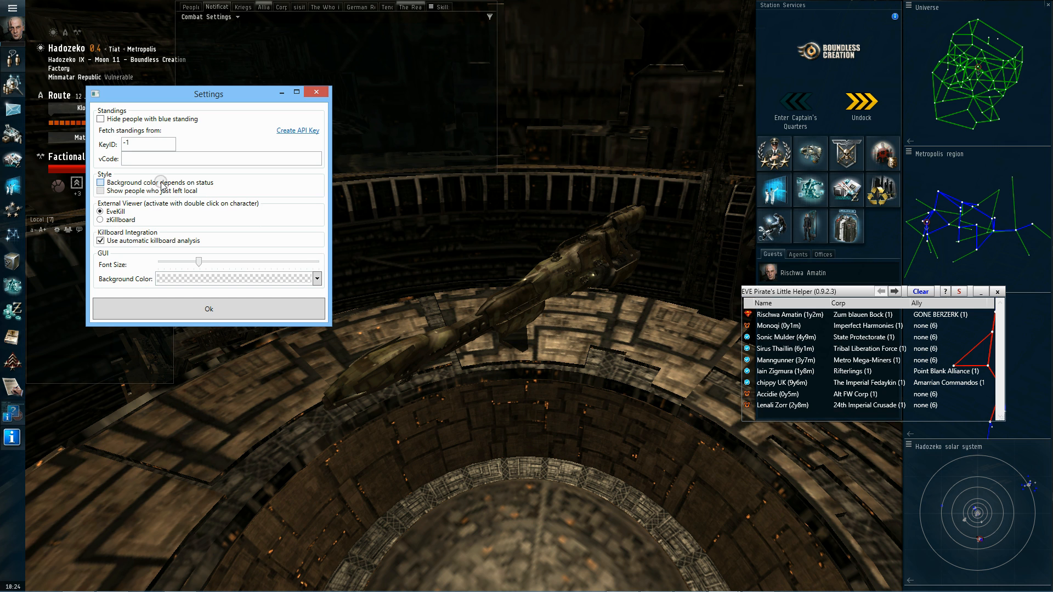
click(101, 182)
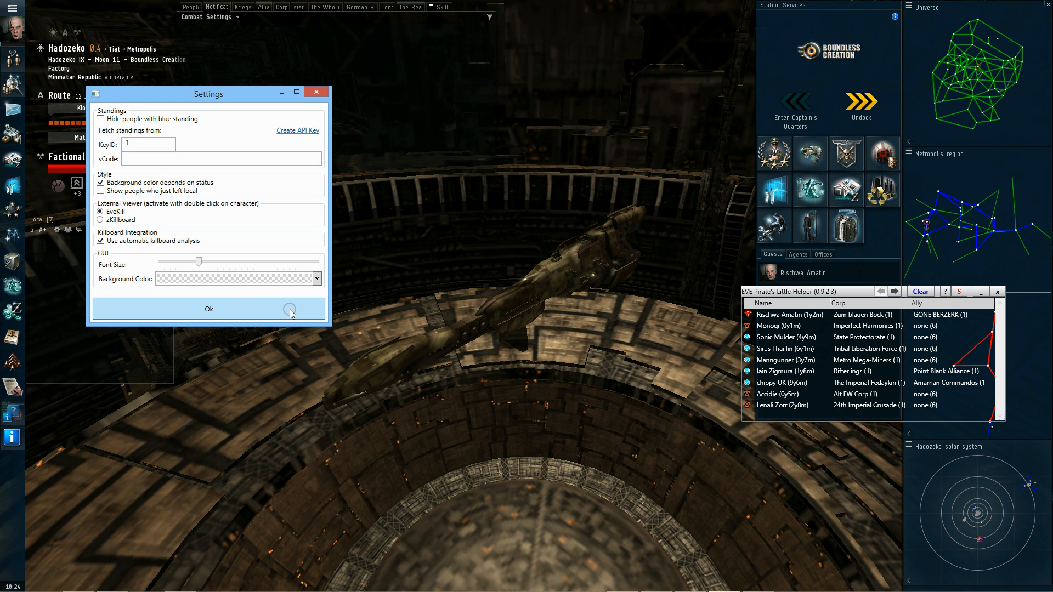
mouse_move(255, 309)
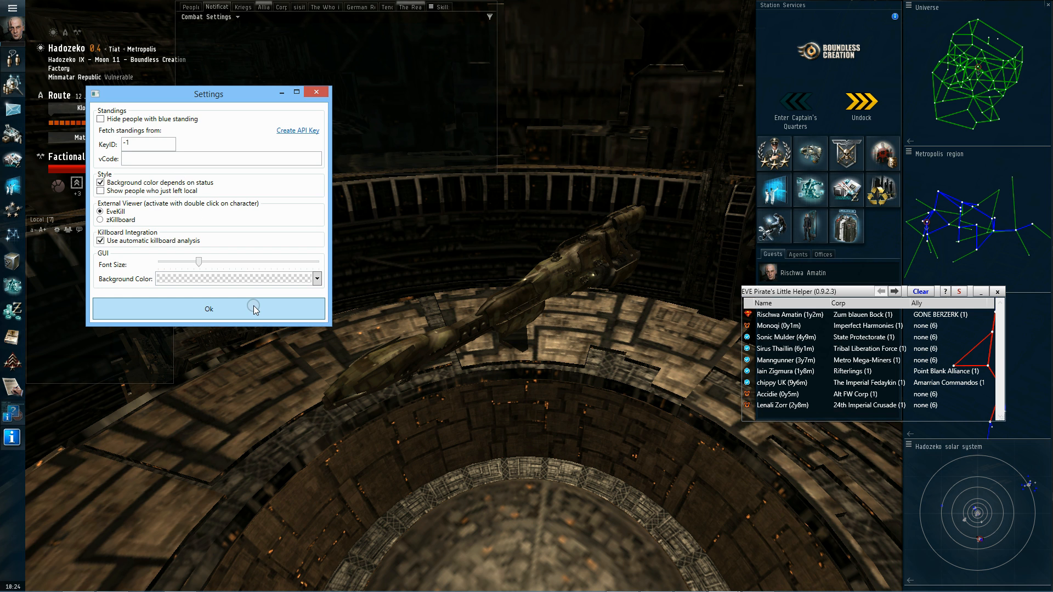
mouse_move(148, 222)
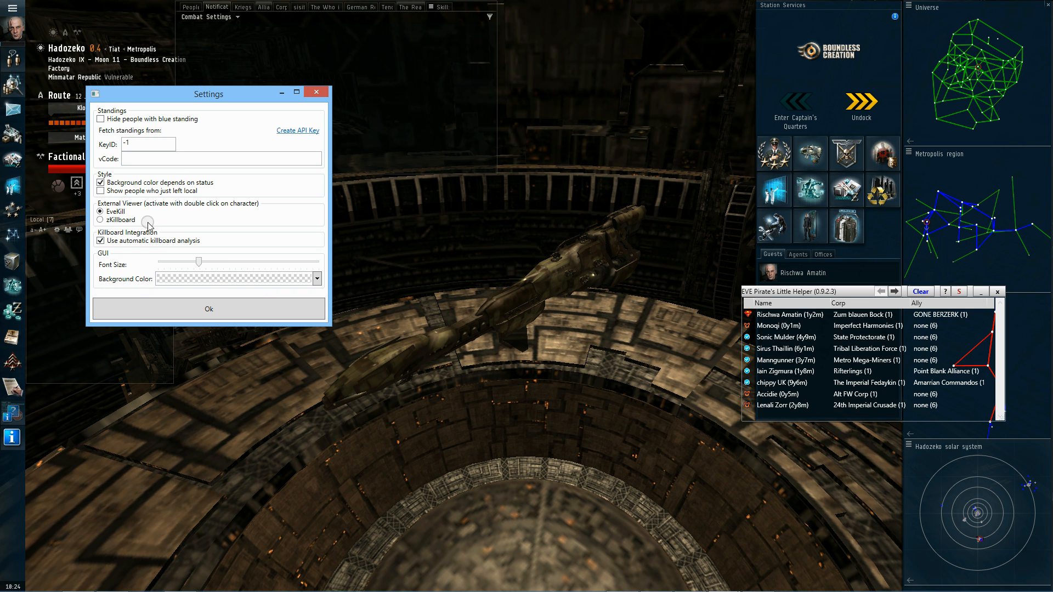
mouse_move(182, 254)
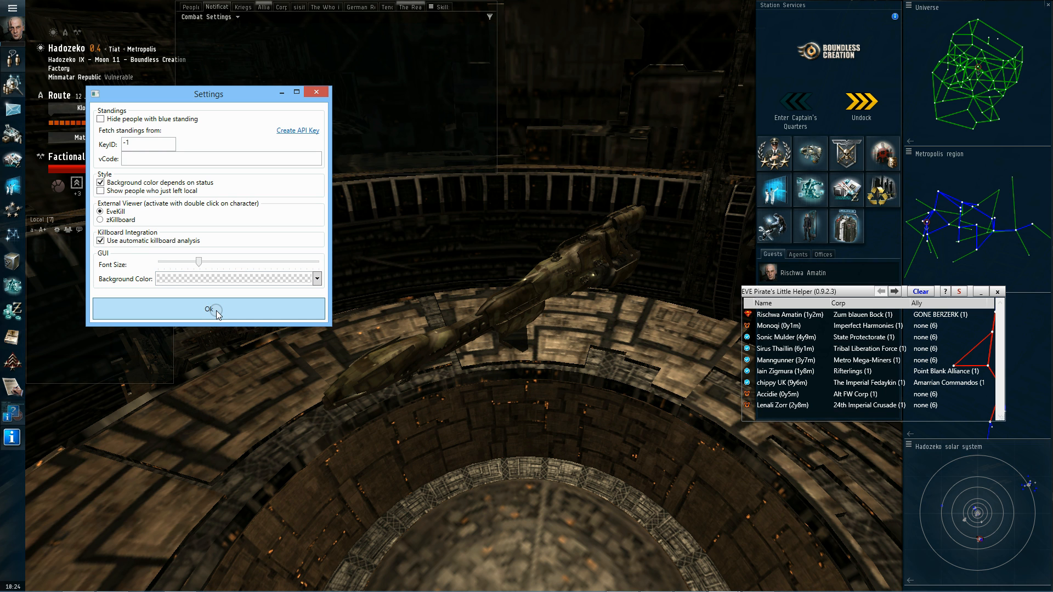
click(208, 309)
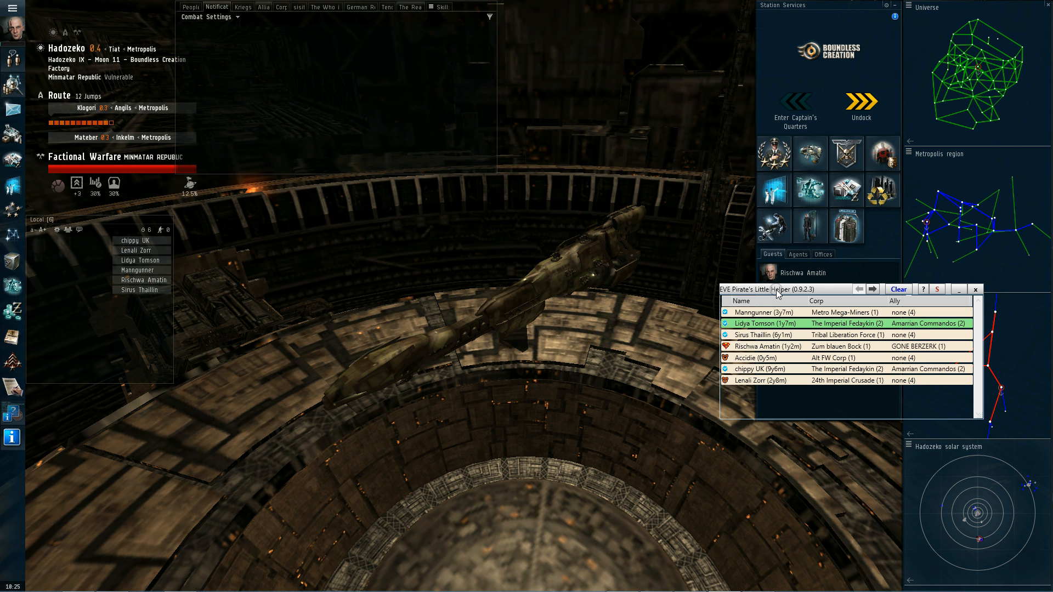
mouse_move(935, 342)
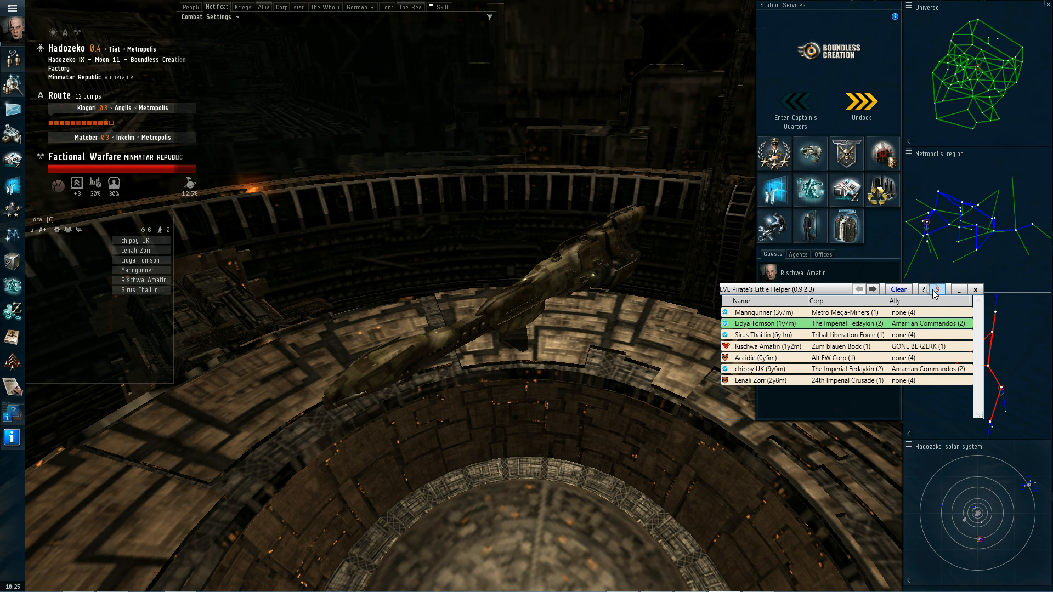
Reopen the helper's settings, centre the dialog, and bring up the API key creation page
click(937, 289)
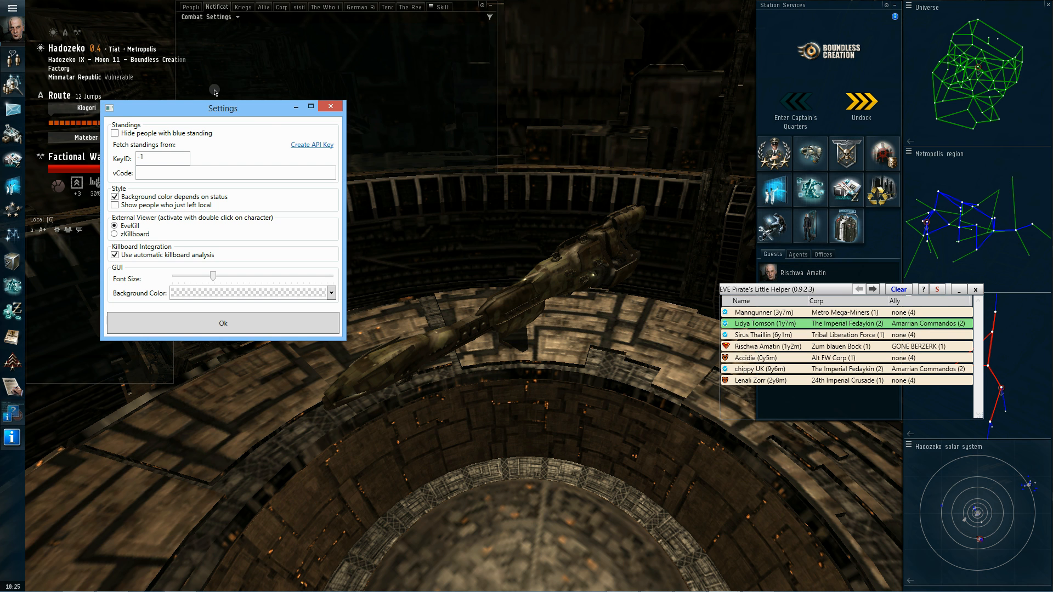
drag(224, 108, 428, 153)
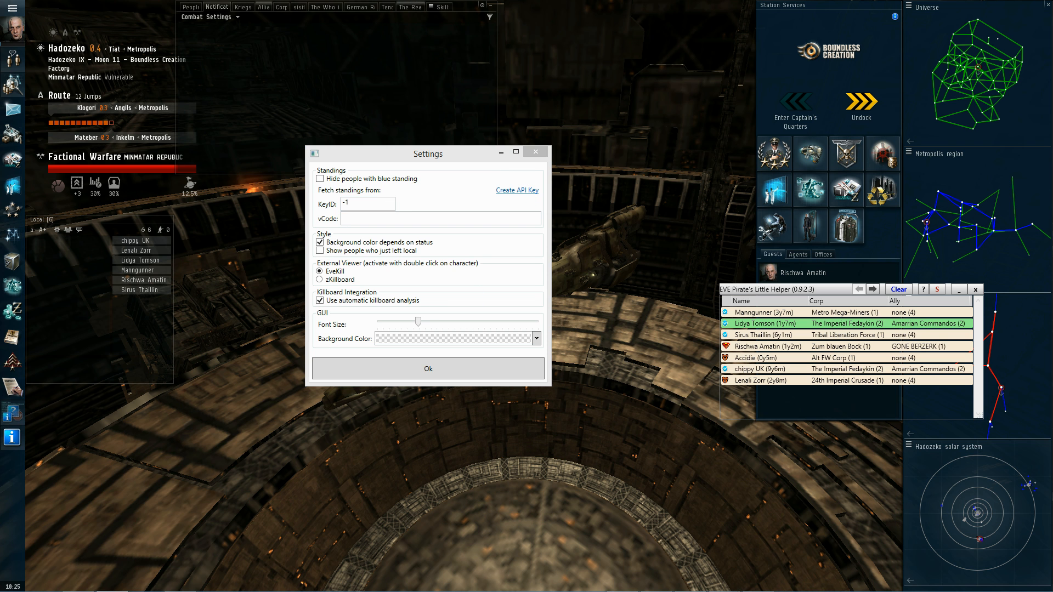
click(517, 190)
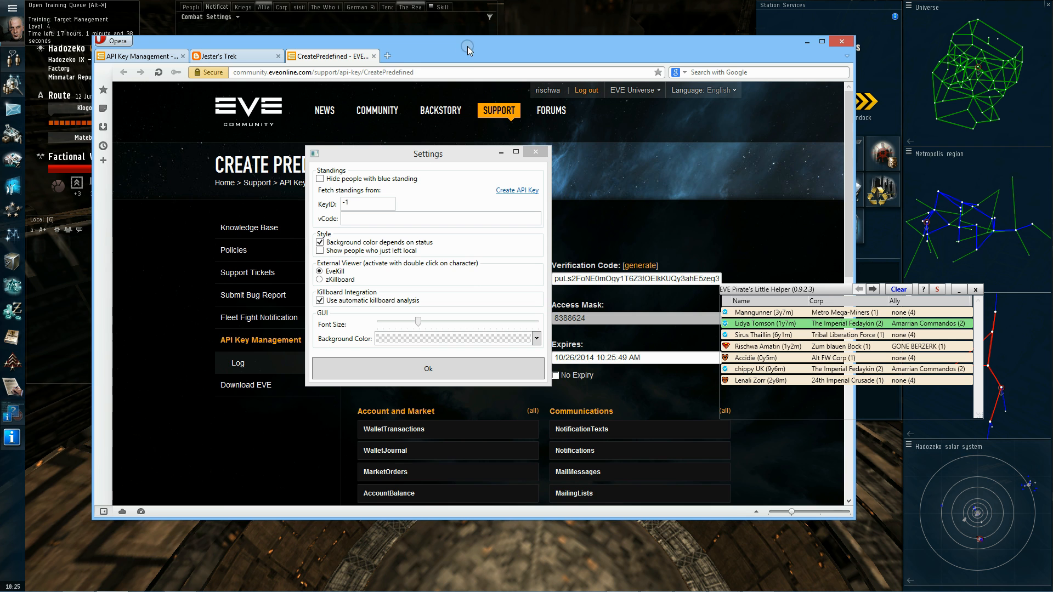
Review the ContactList and CharacterInfo permissions on Opera's predefined API key page, then return to the game
drag(468, 48, 468, 119)
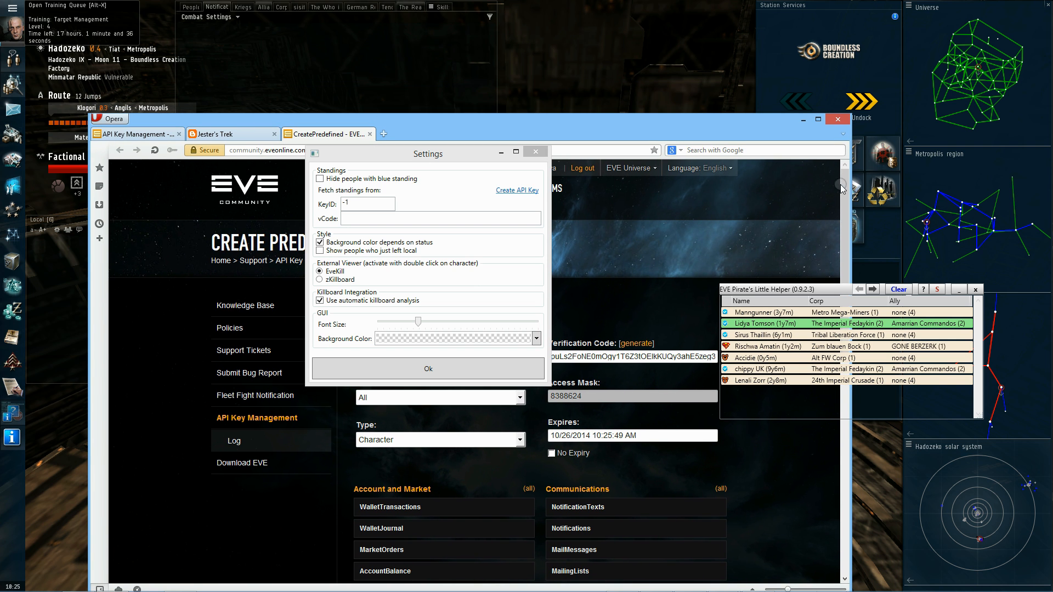
scroll(down, 3)
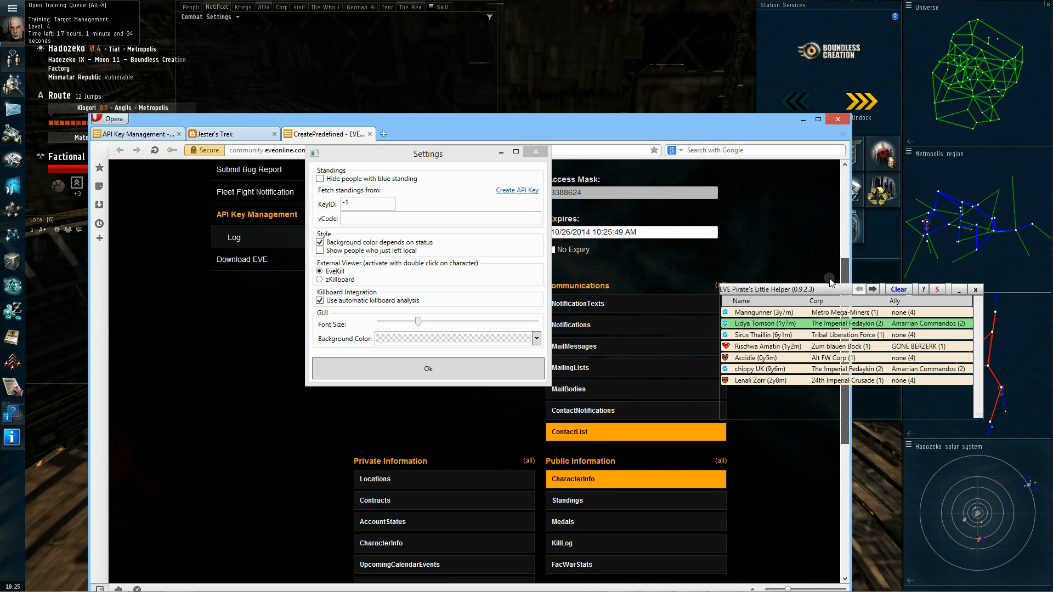
scroll(down, 3)
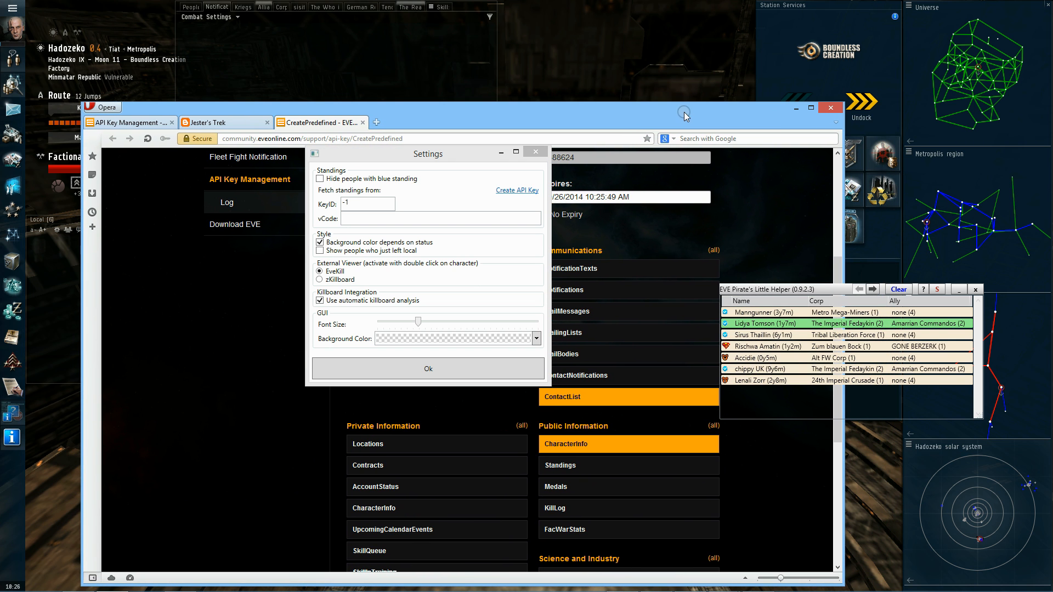
mouse_move(592, 409)
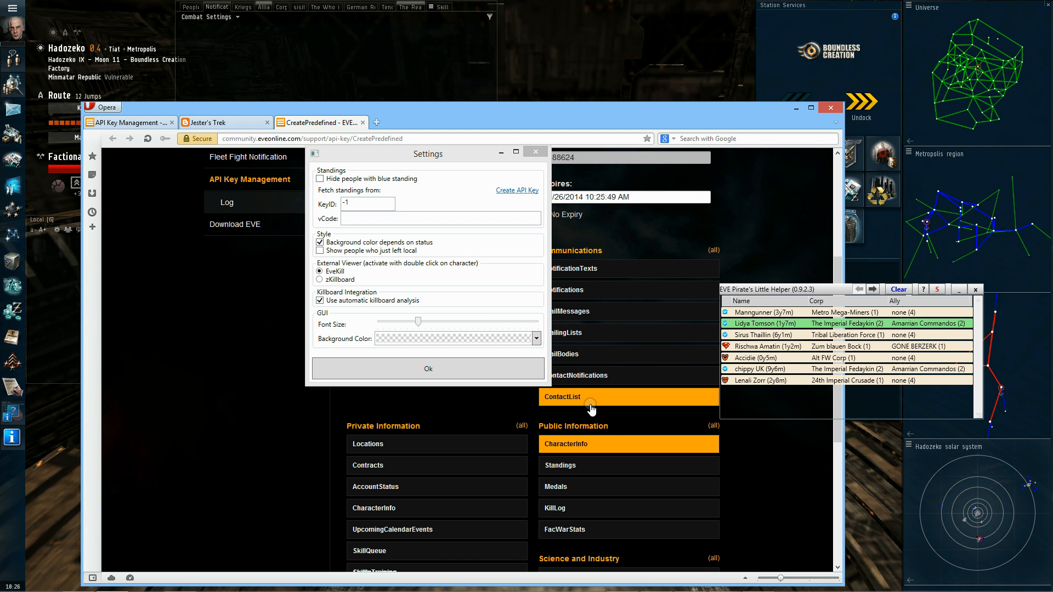
mouse_move(591, 413)
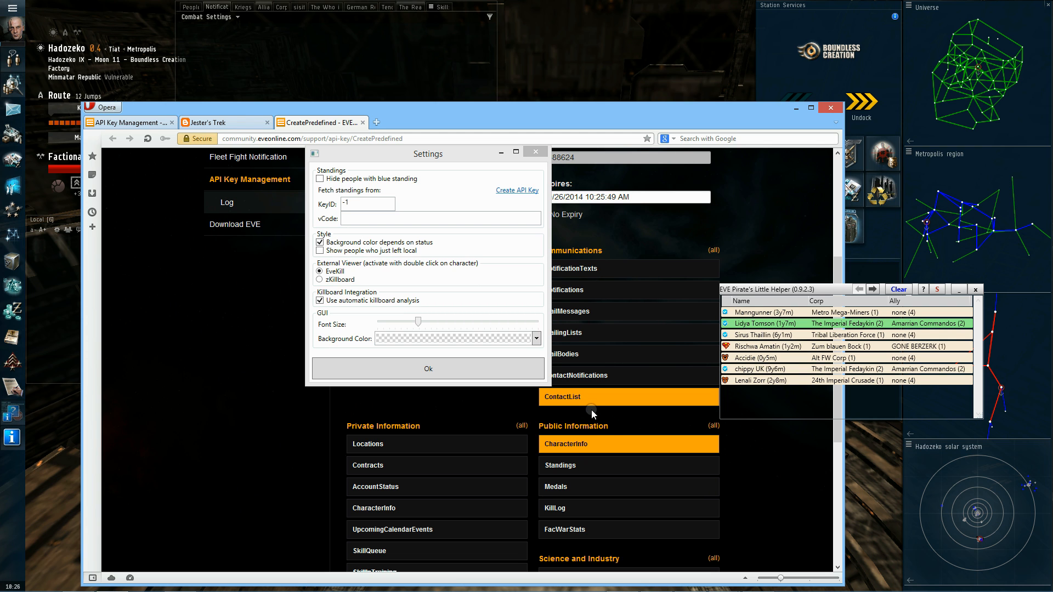
mouse_move(585, 456)
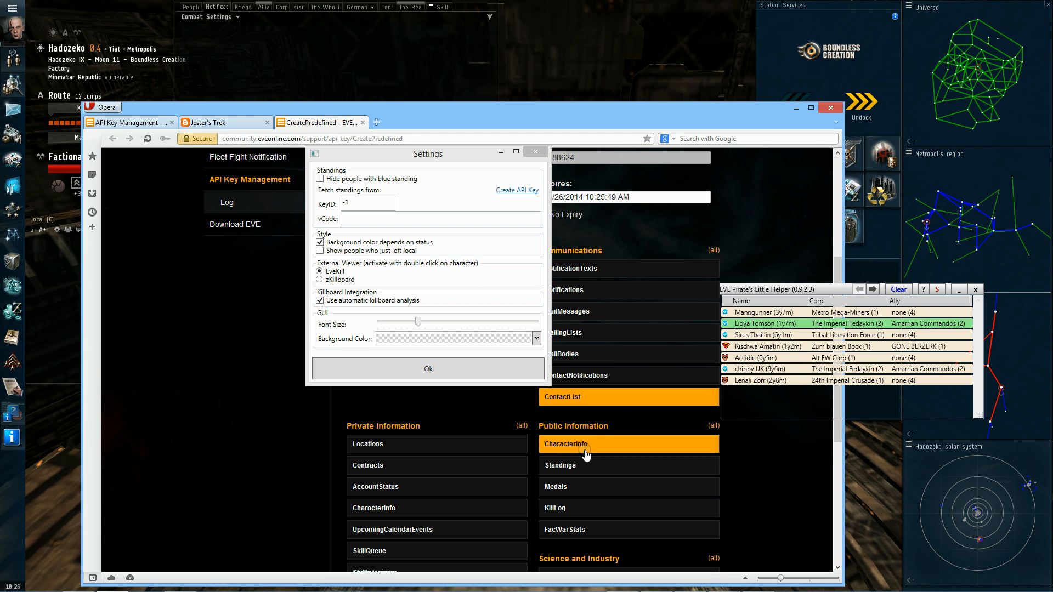
mouse_move(611, 396)
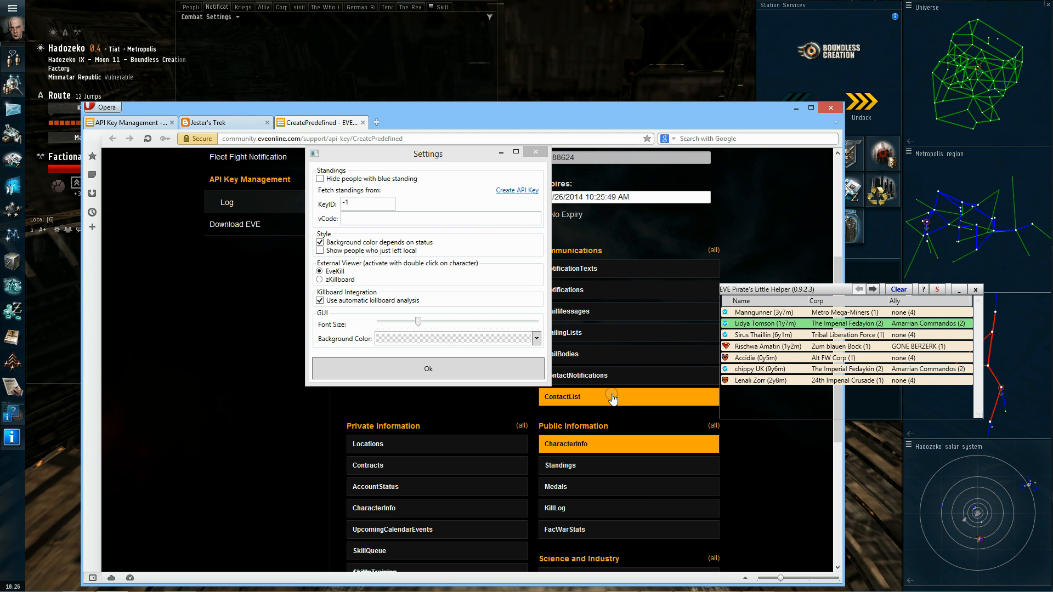
mouse_move(499, 239)
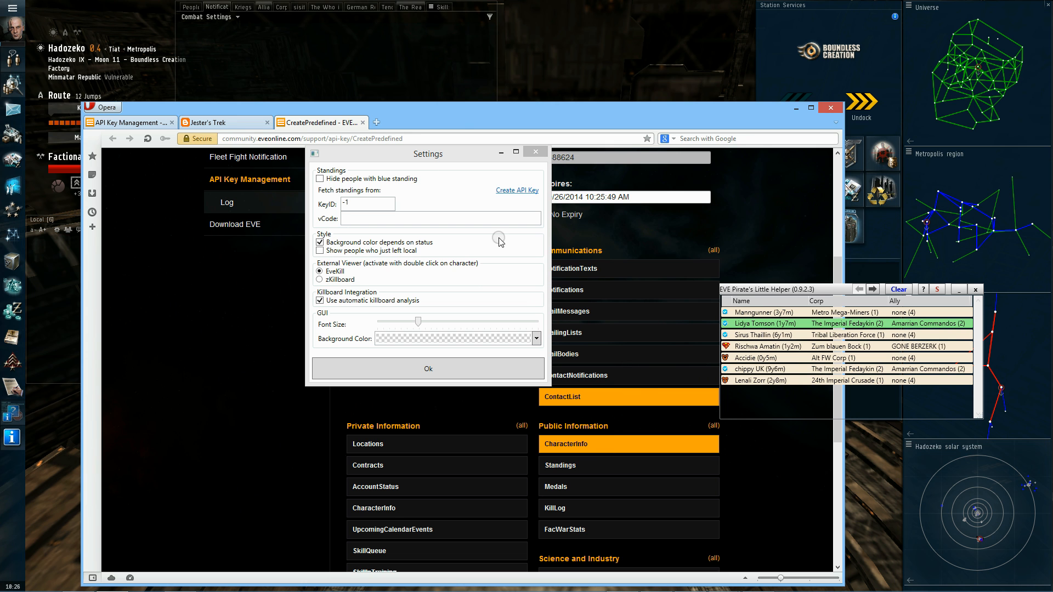
key(alt+tab)
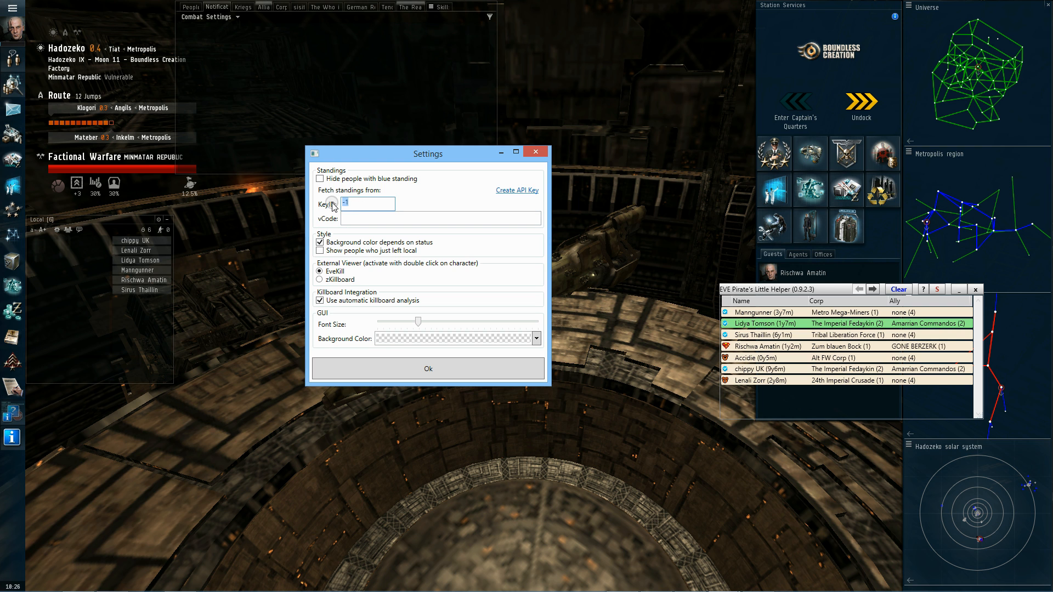
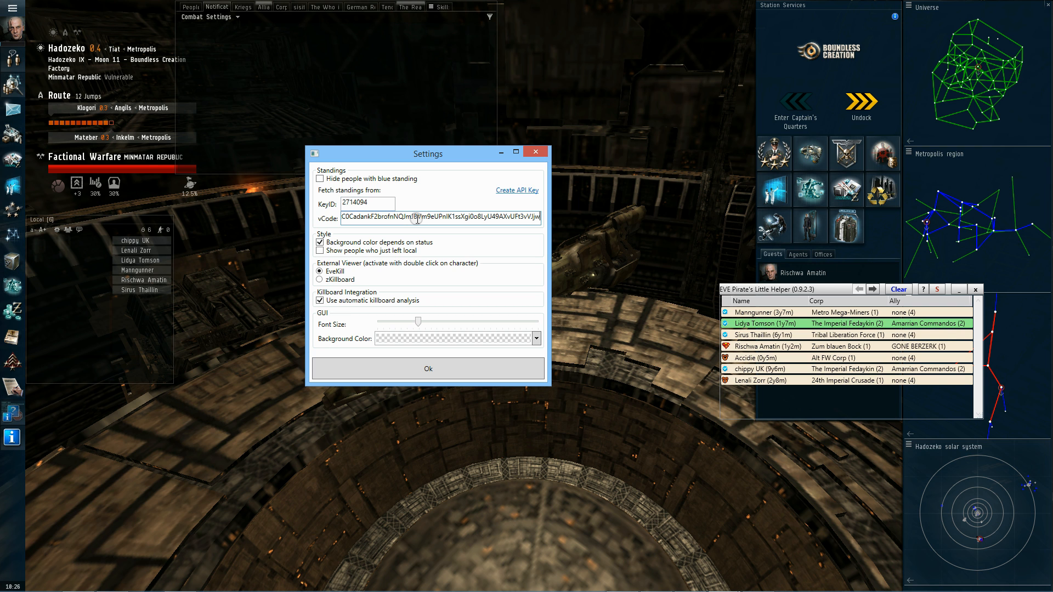
mouse_move(400, 192)
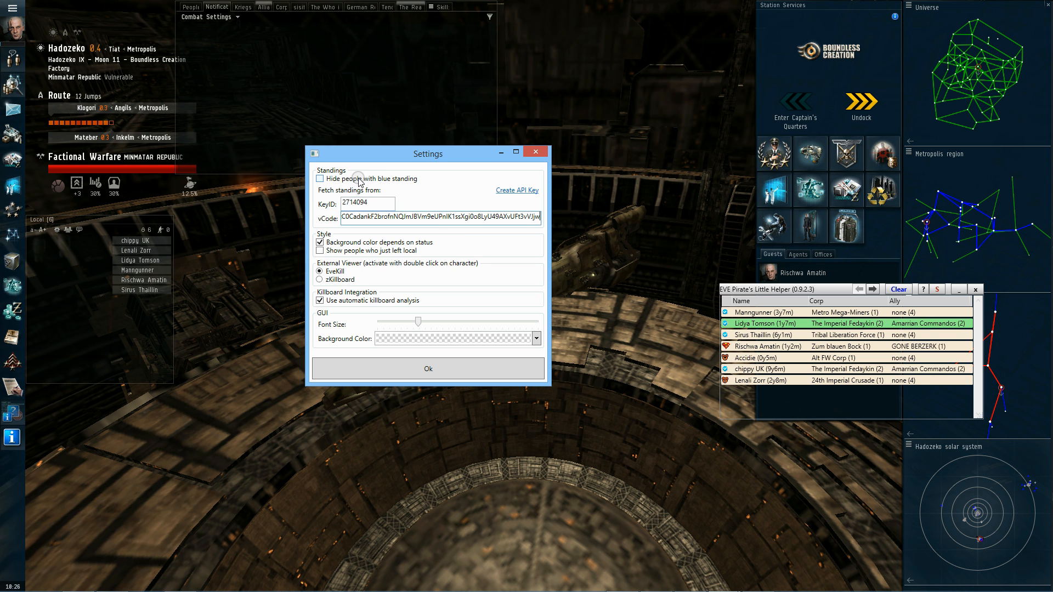
click(320, 179)
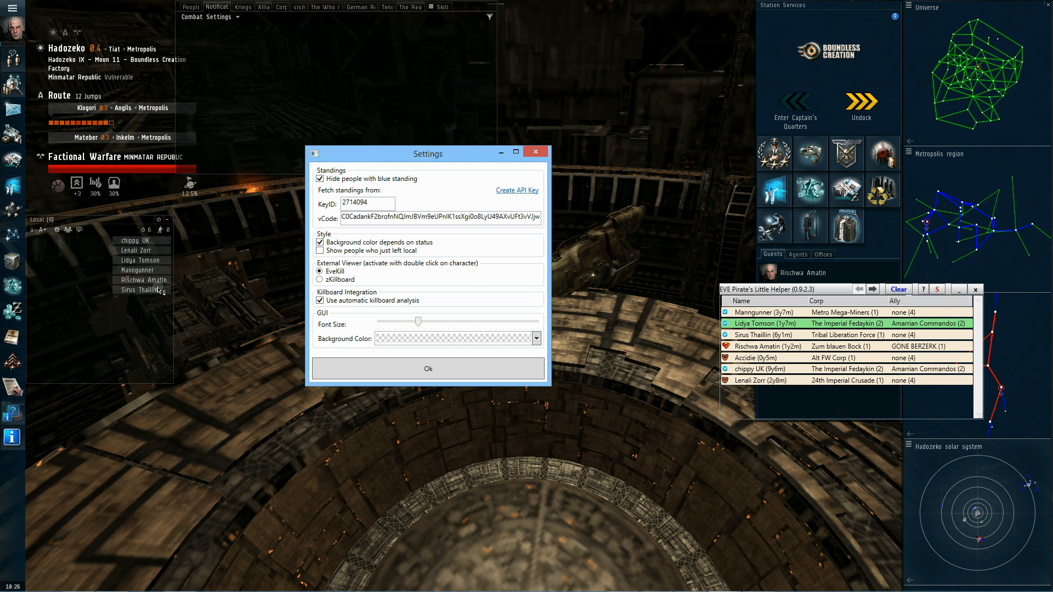
mouse_move(698, 324)
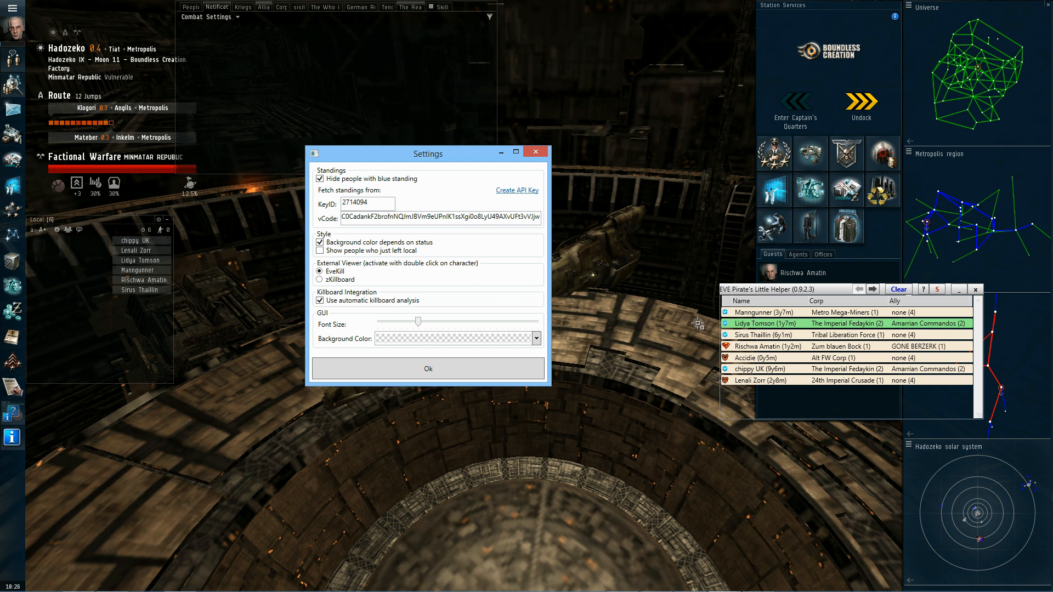
click(427, 369)
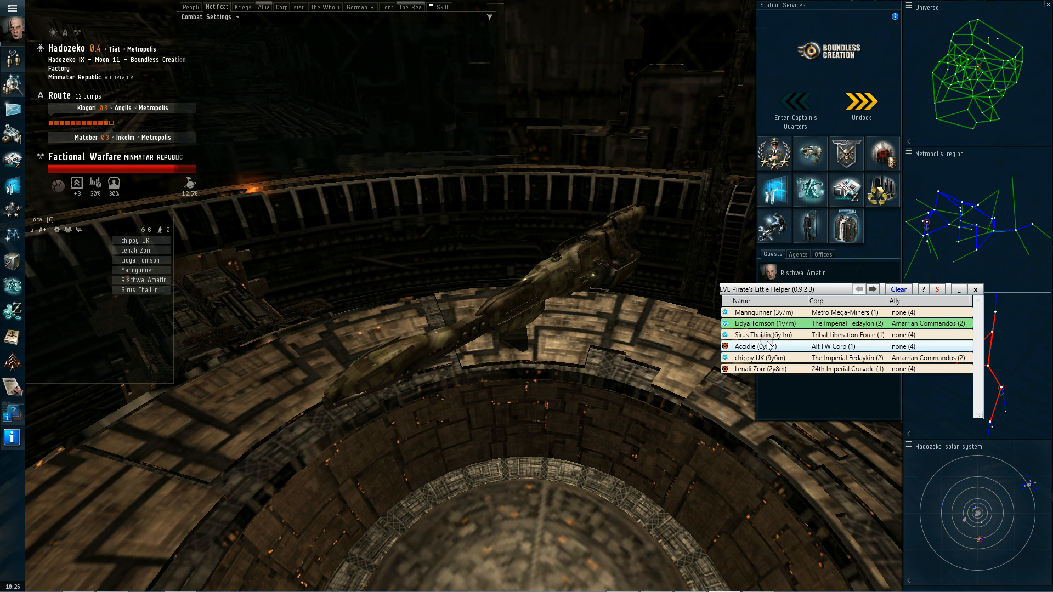
mouse_move(755, 346)
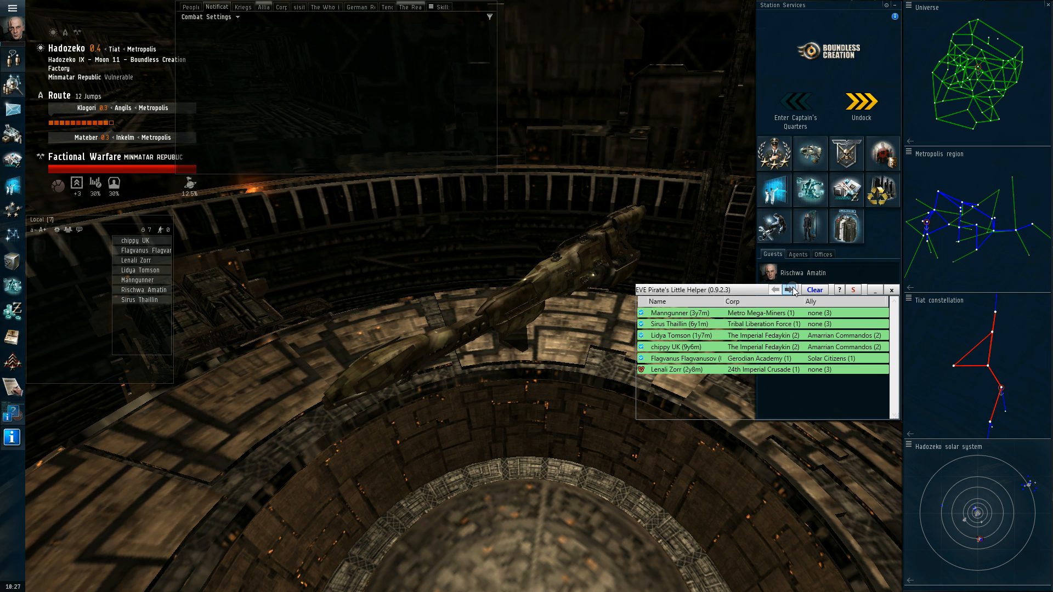
Step back through scan history to the 10:22 scan of ten characters, then refocus the game
click(788, 289)
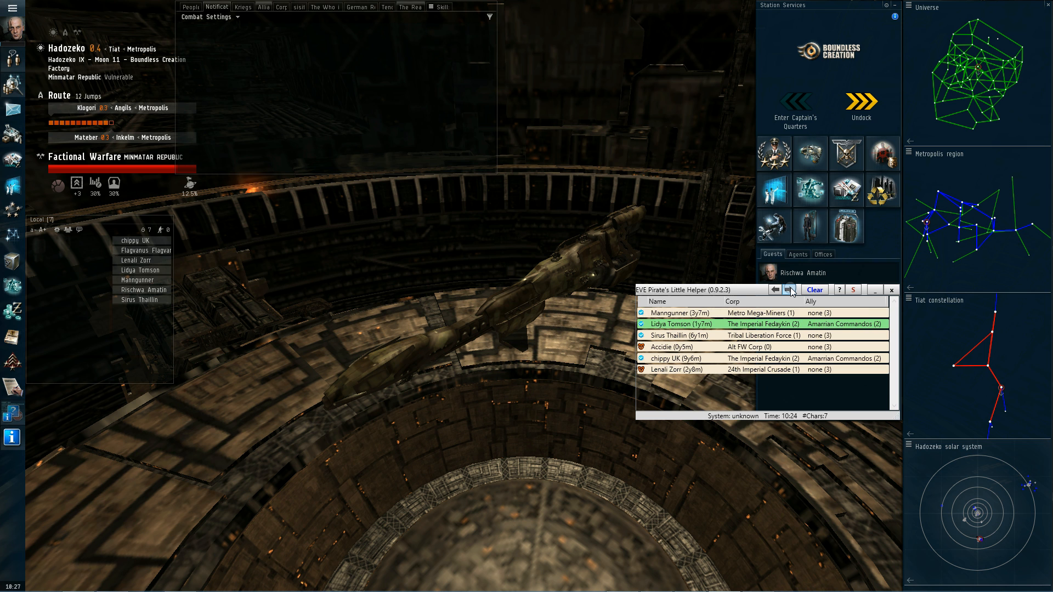
click(790, 289)
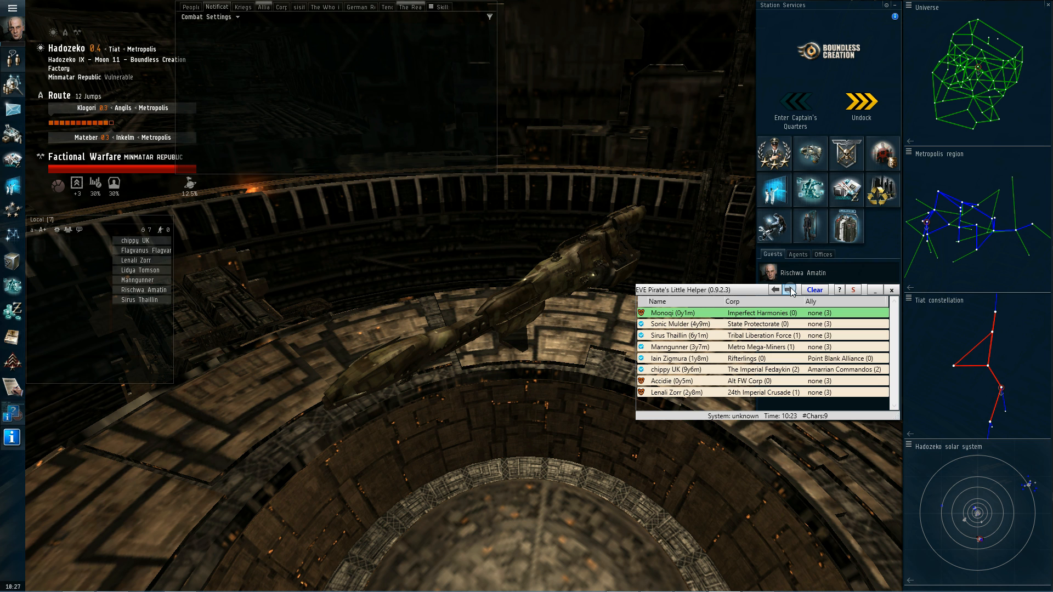
mouse_move(783, 418)
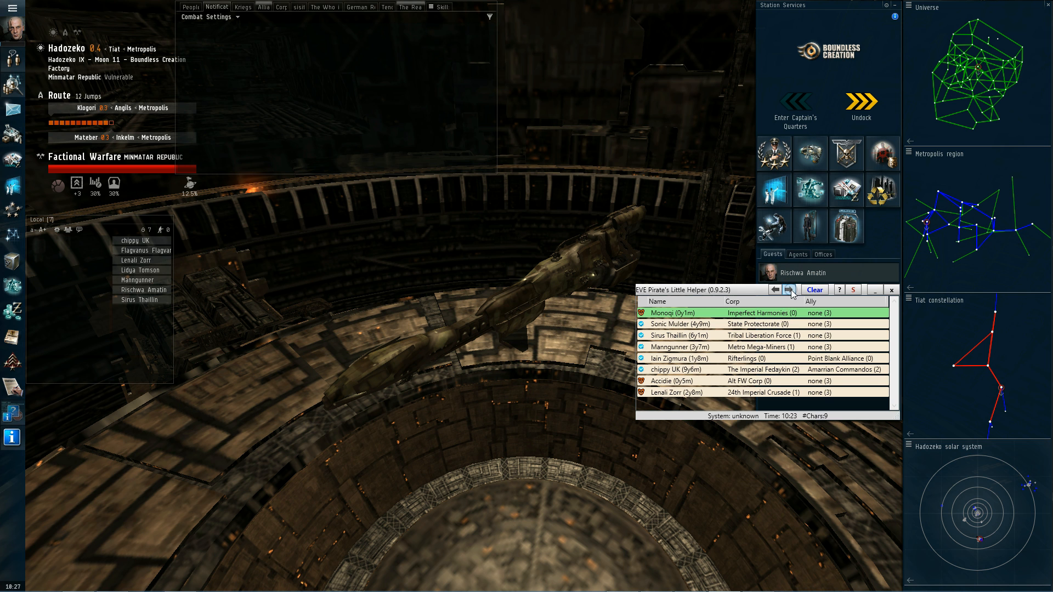
click(789, 289)
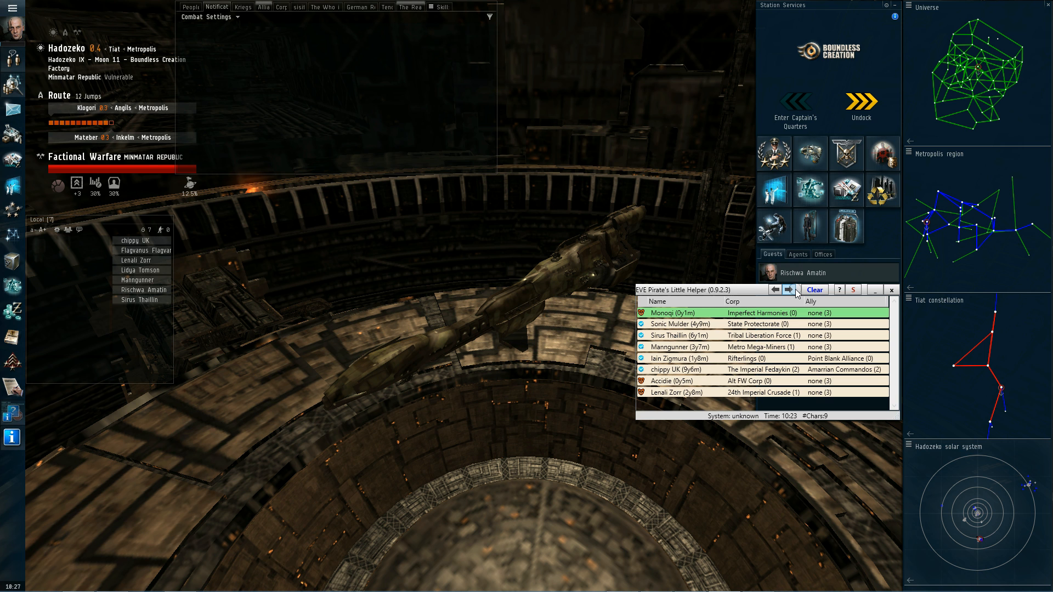
click(774, 289)
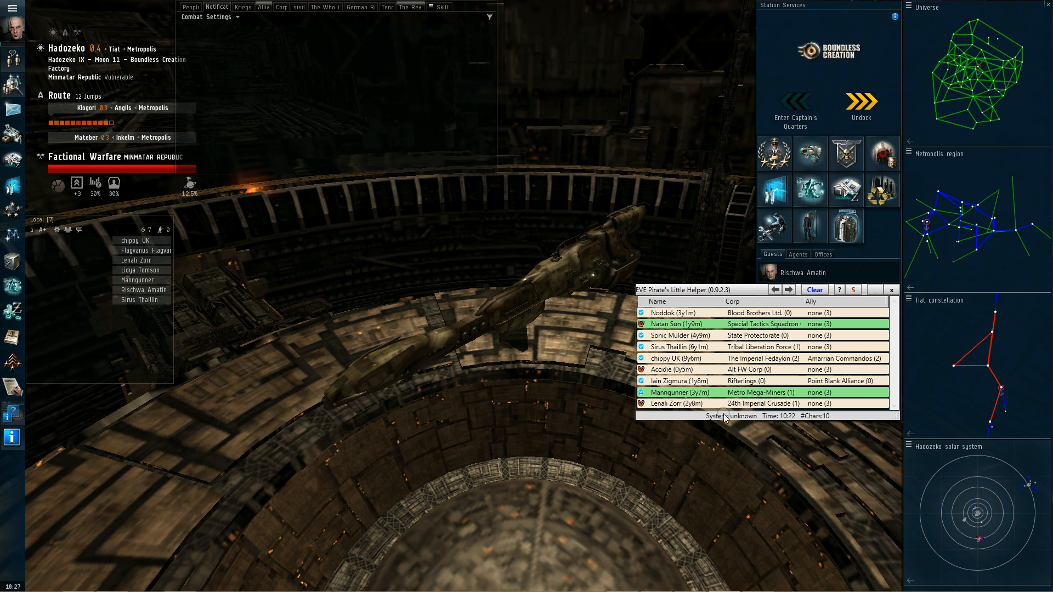
mouse_move(757, 418)
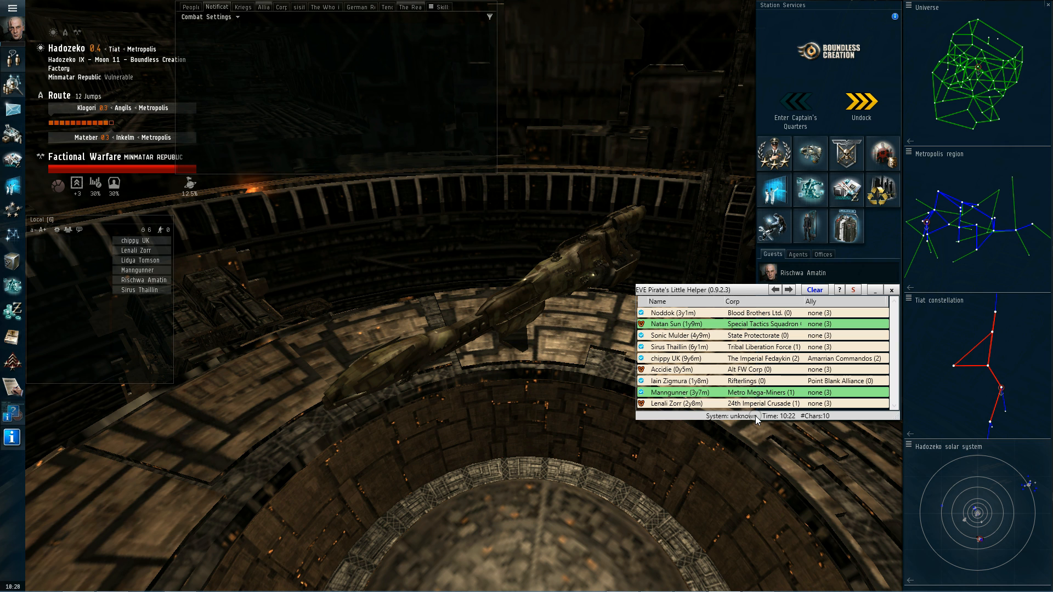
mouse_move(530, 306)
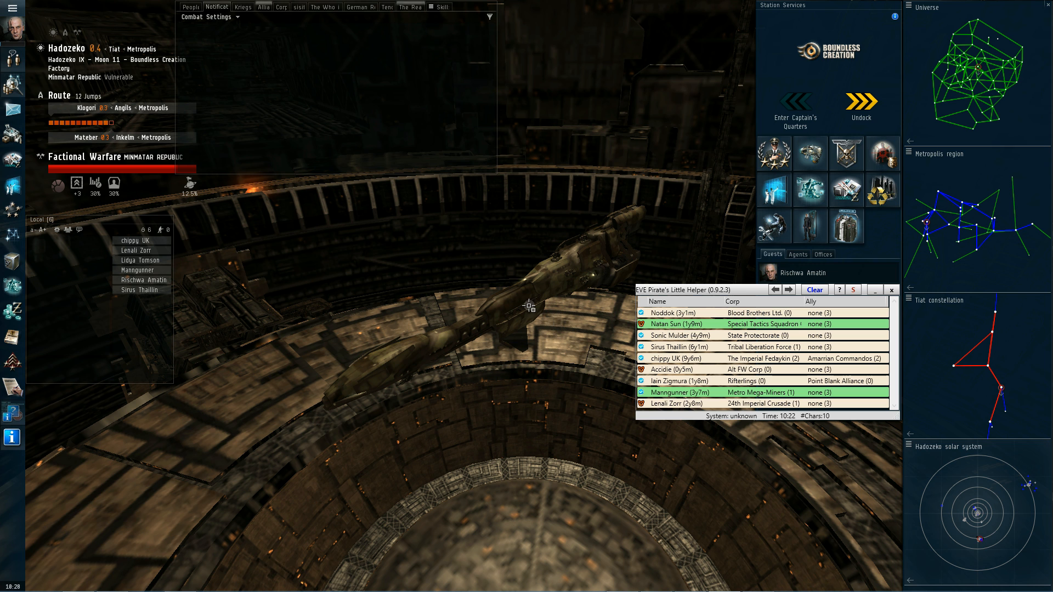
mouse_move(406, 253)
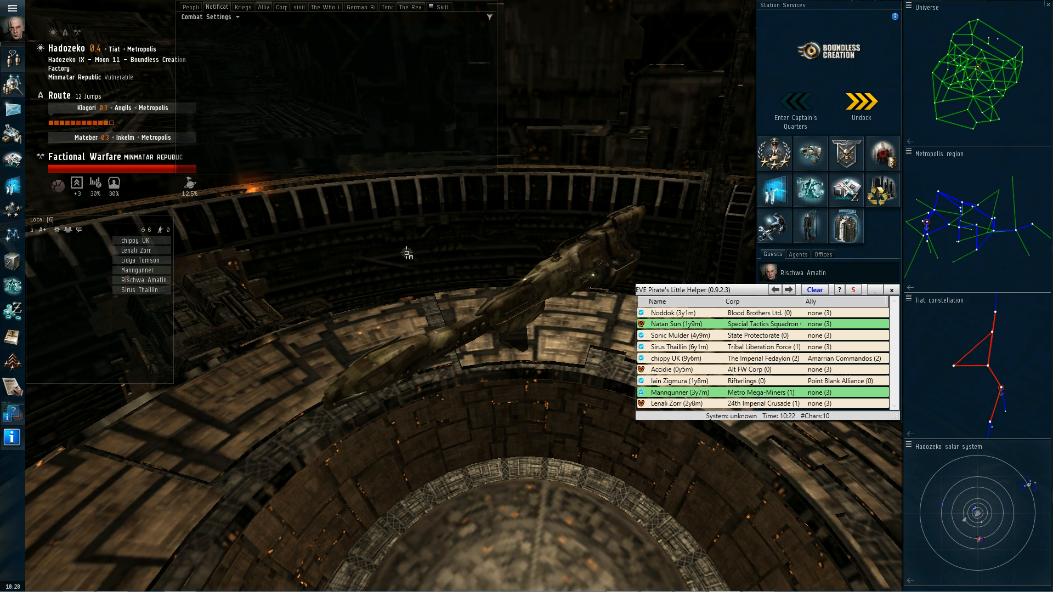
click(10, 9)
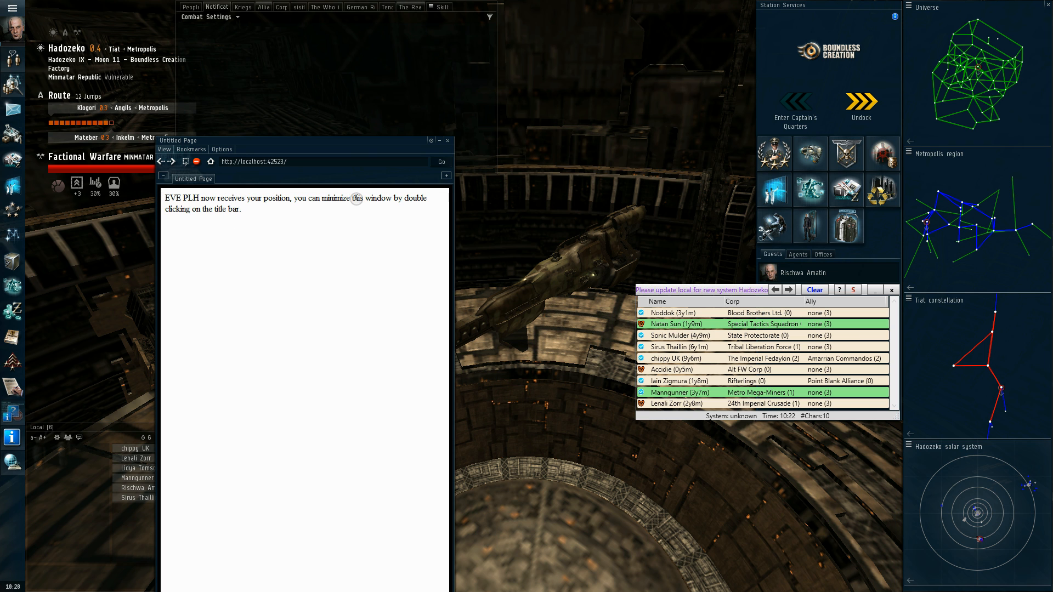
mouse_move(364, 145)
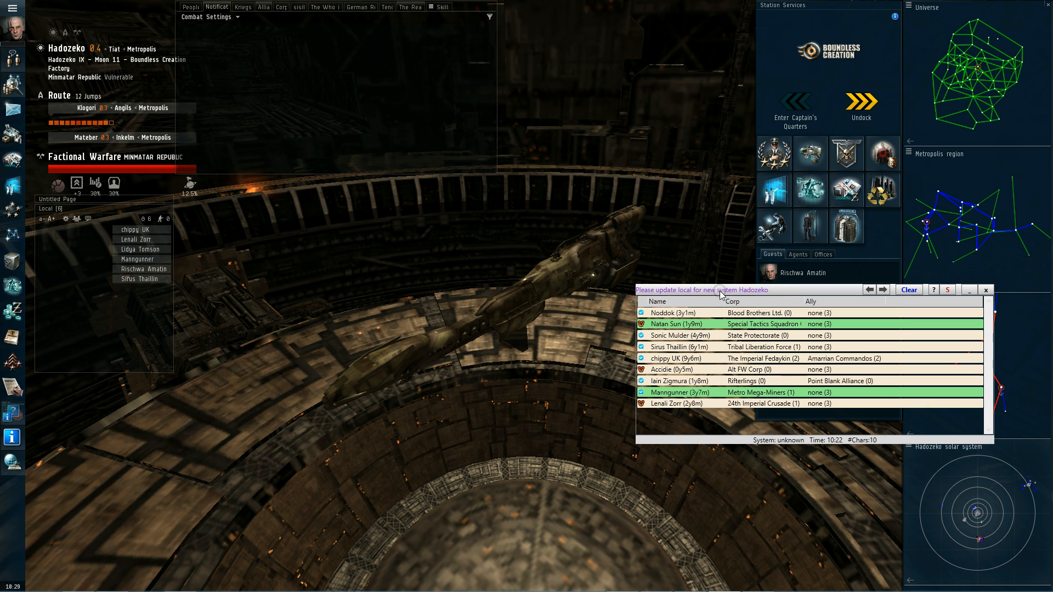
mouse_move(766, 295)
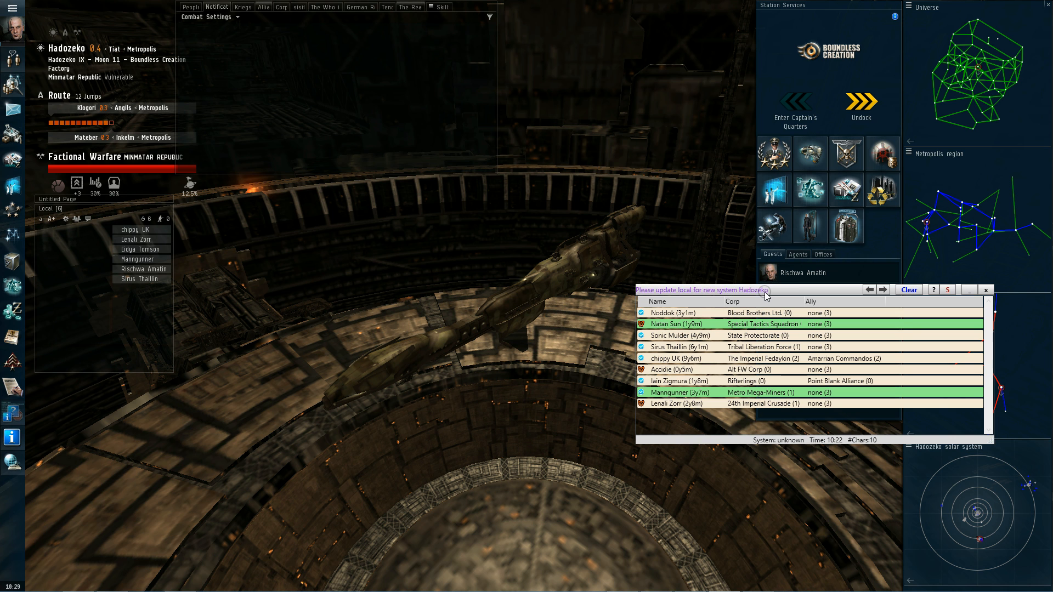
mouse_move(655, 292)
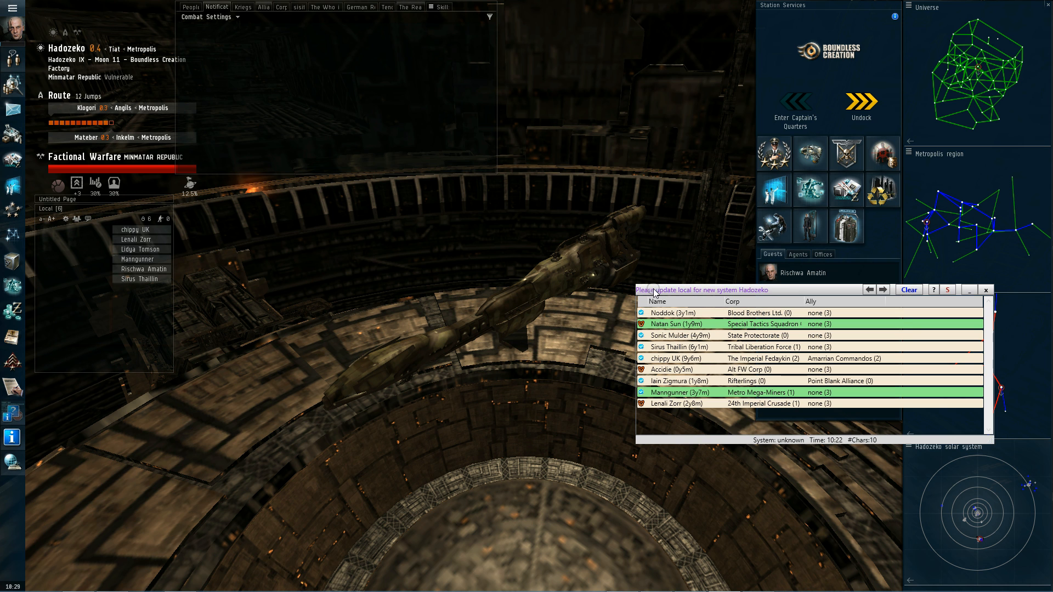
mouse_move(728, 293)
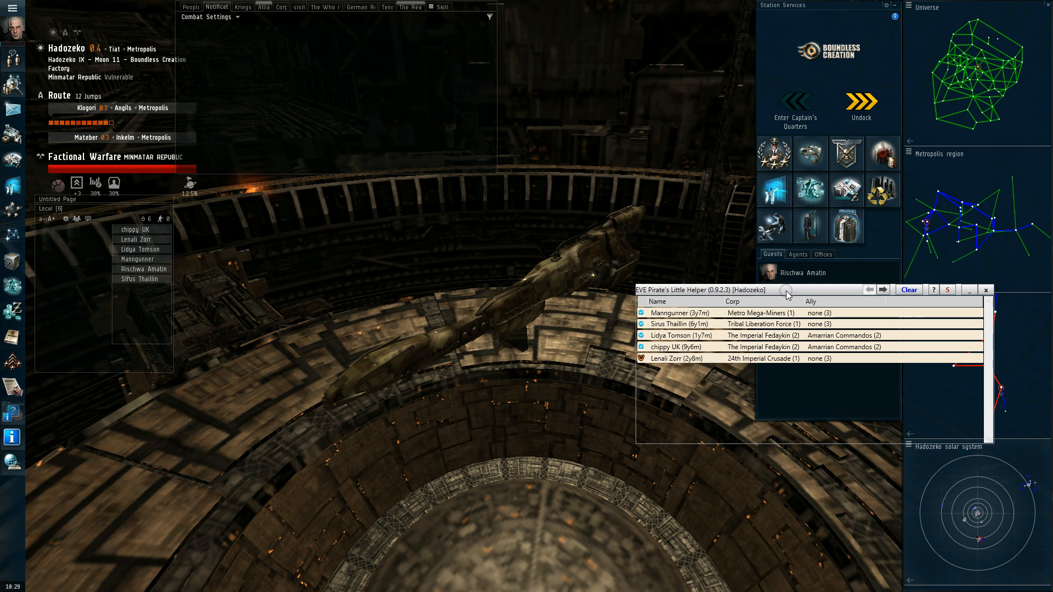
mouse_move(760, 296)
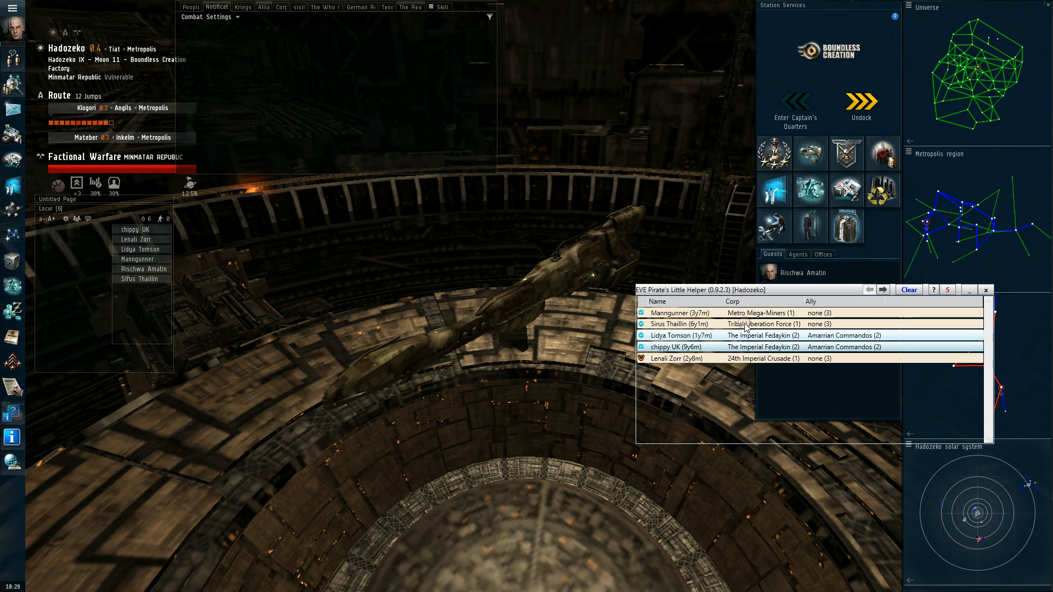
mouse_move(739, 324)
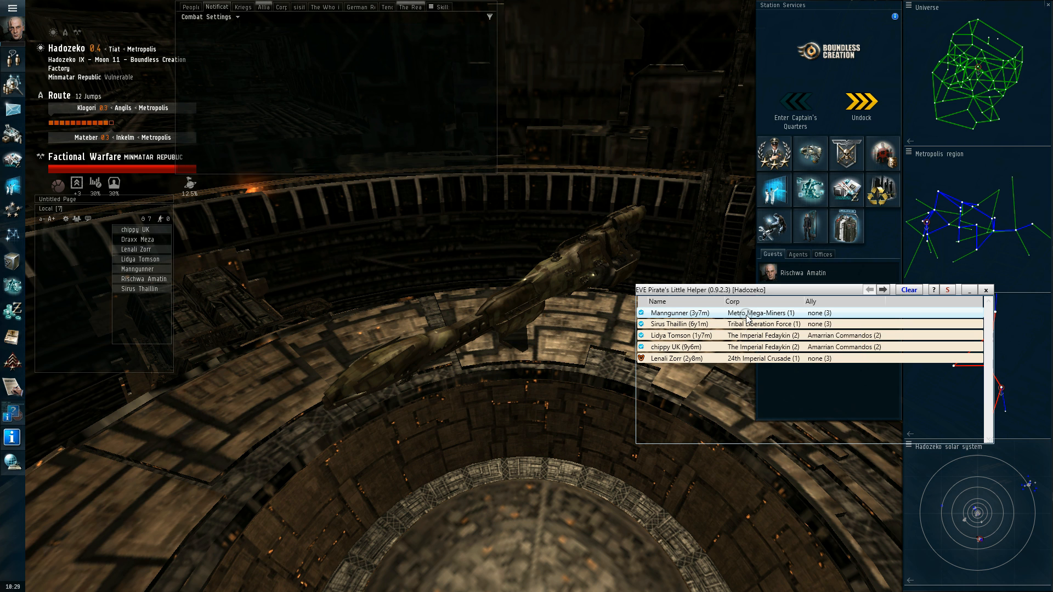
mouse_move(746, 313)
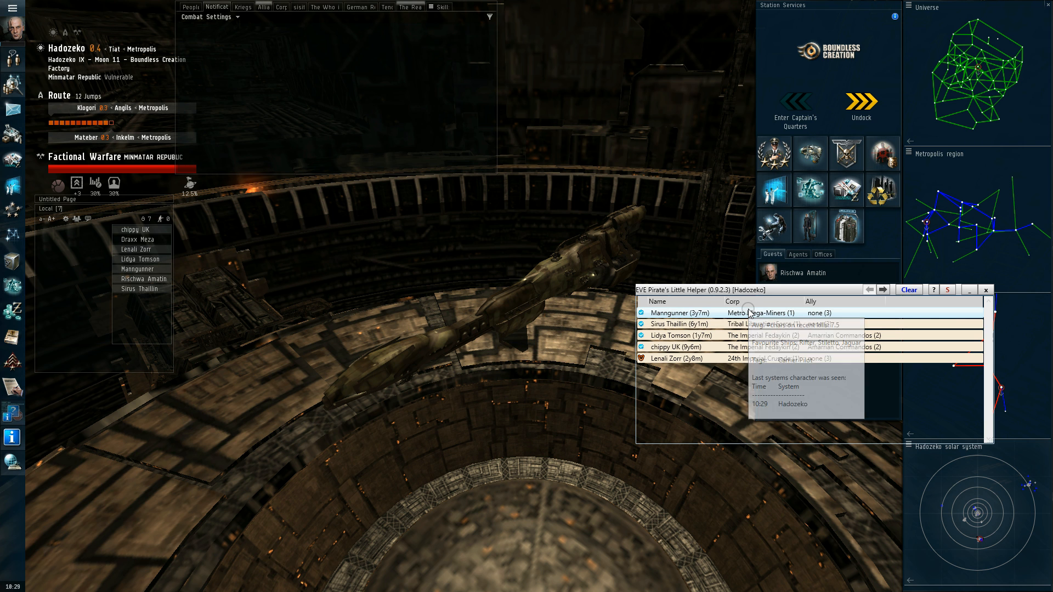
mouse_move(733, 323)
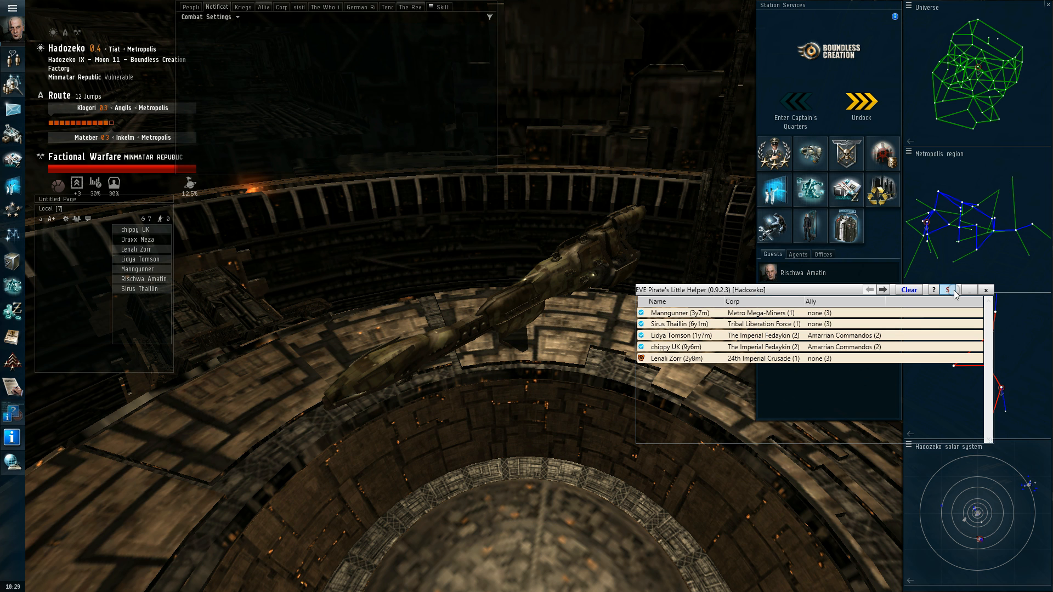
Open the helper's settings and close them unchanged with Ok
click(947, 290)
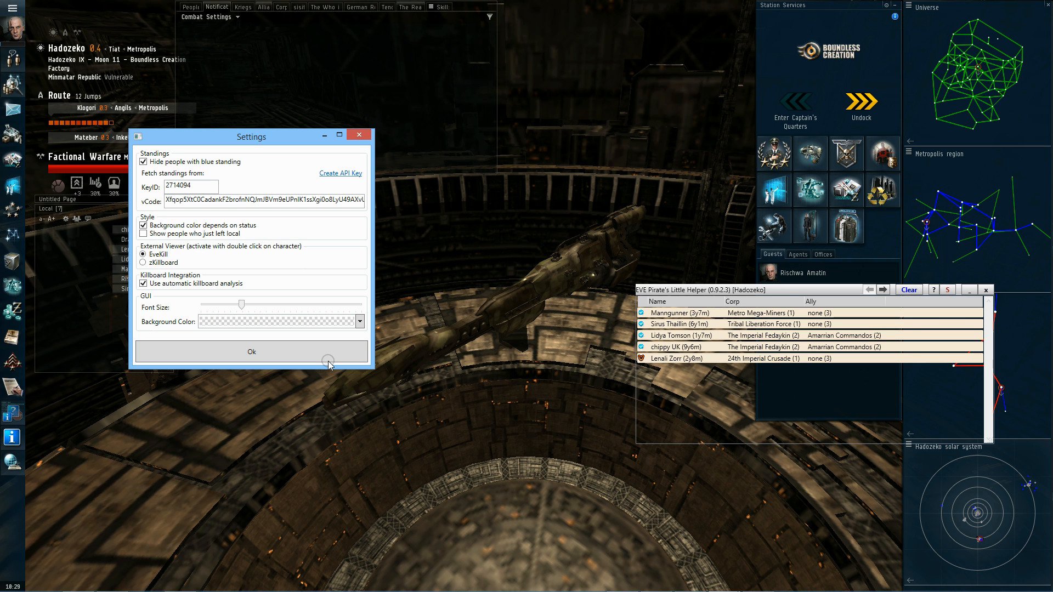
click(252, 351)
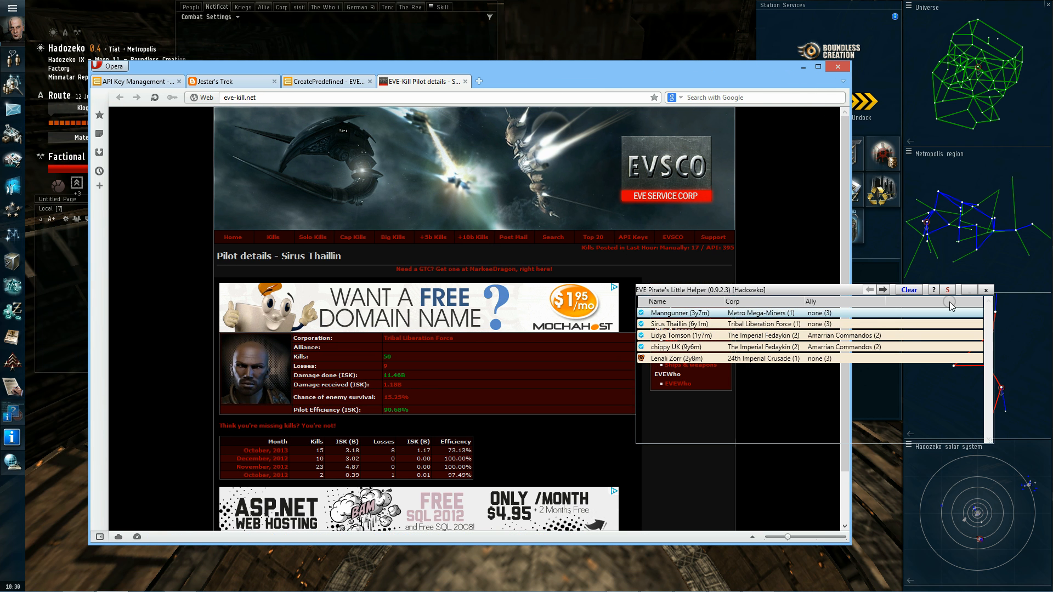
Set zKillboard as the helper's external viewer, then return to the game overlay
click(948, 290)
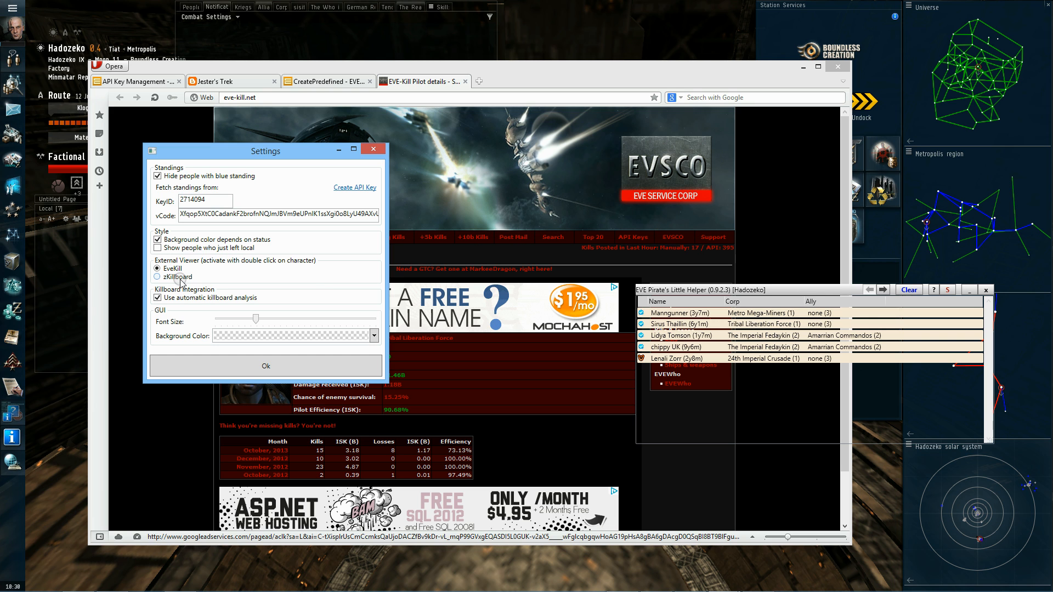
click(158, 277)
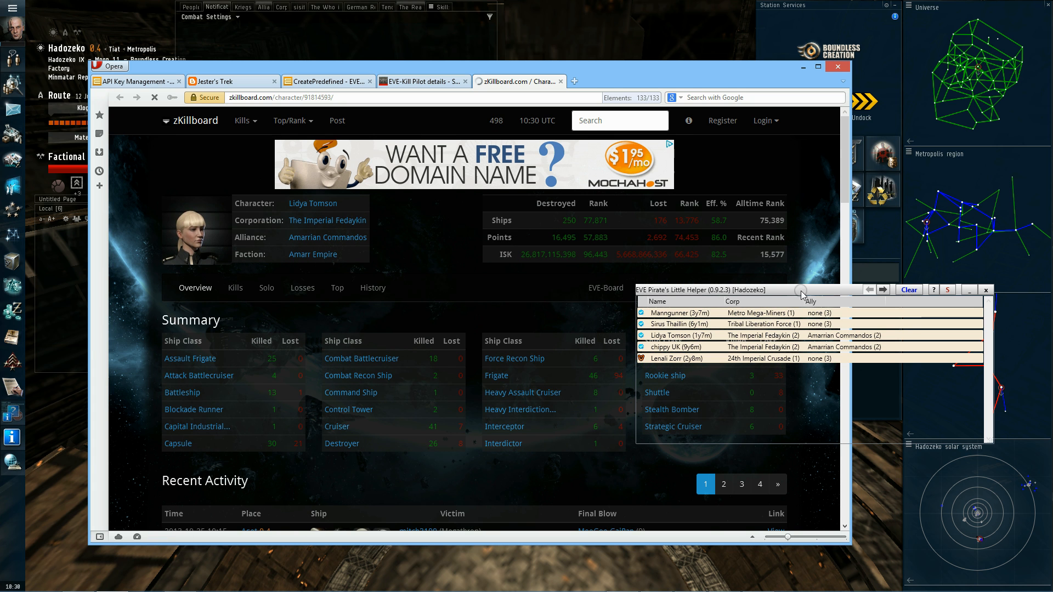
click(885, 290)
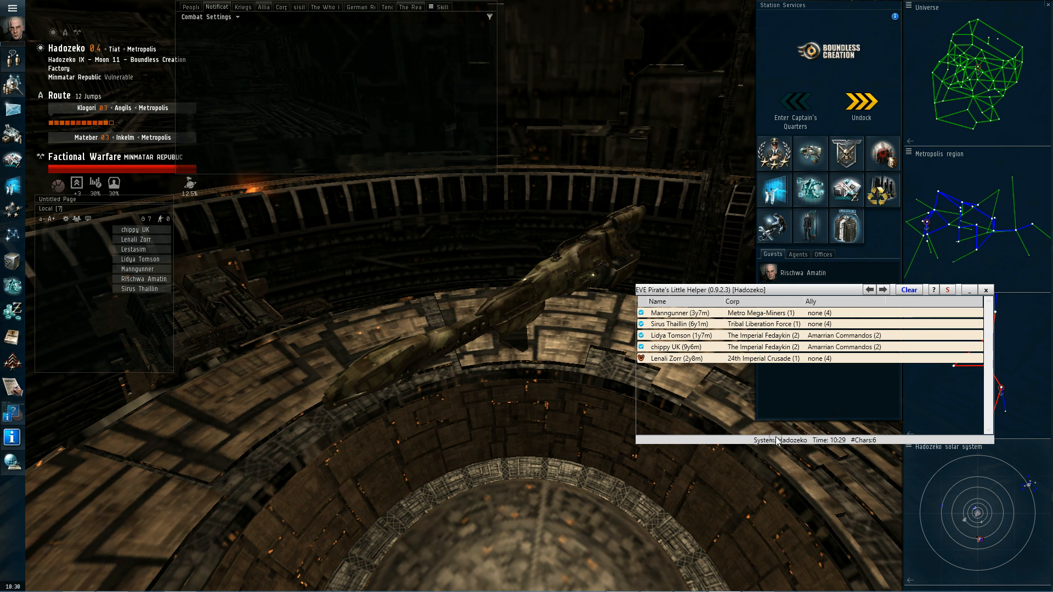
mouse_move(804, 441)
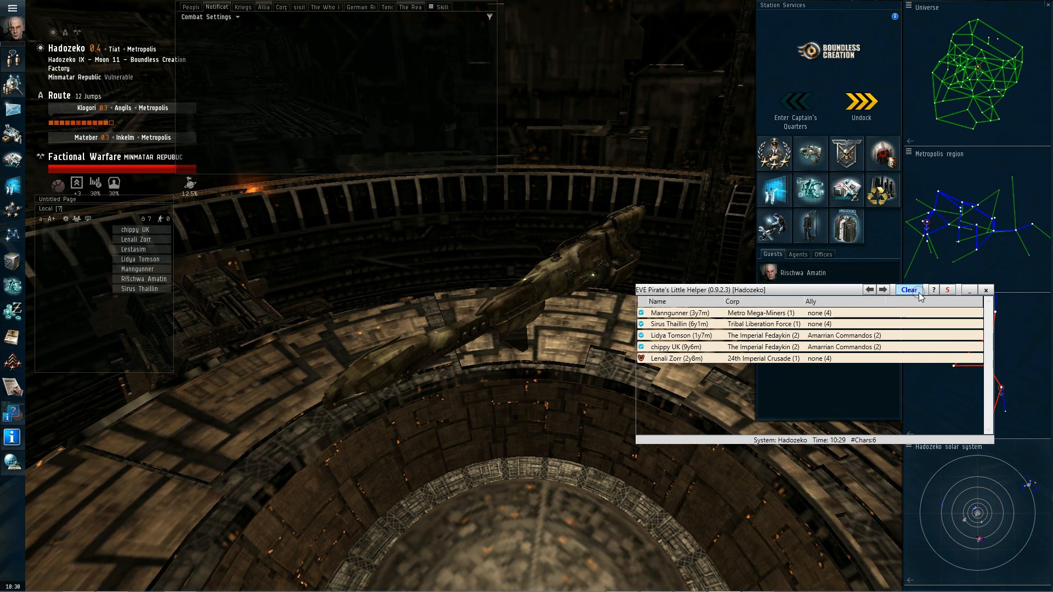
mouse_move(848, 290)
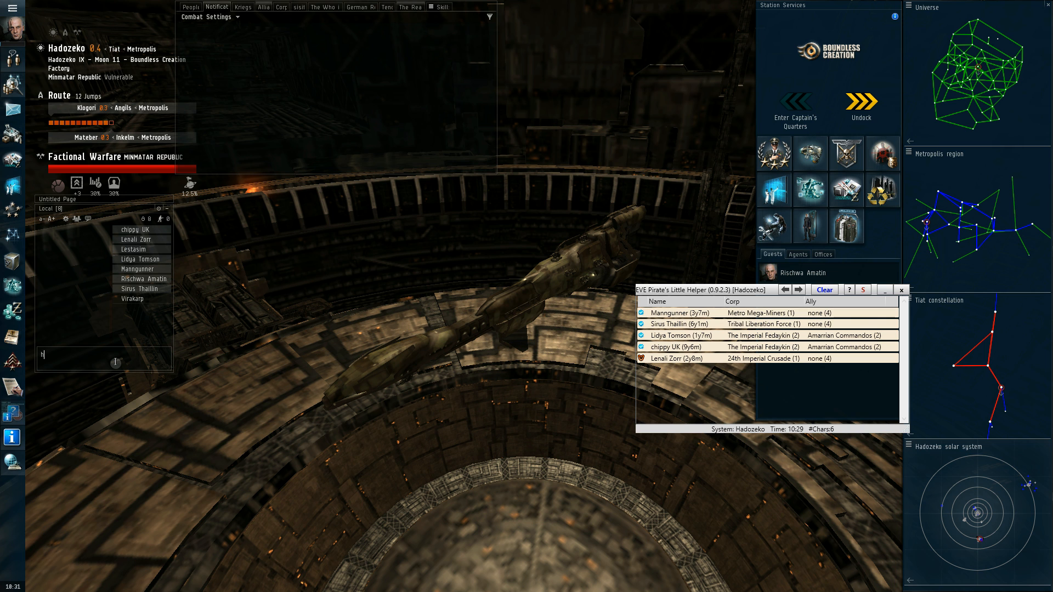
text(http://eve)
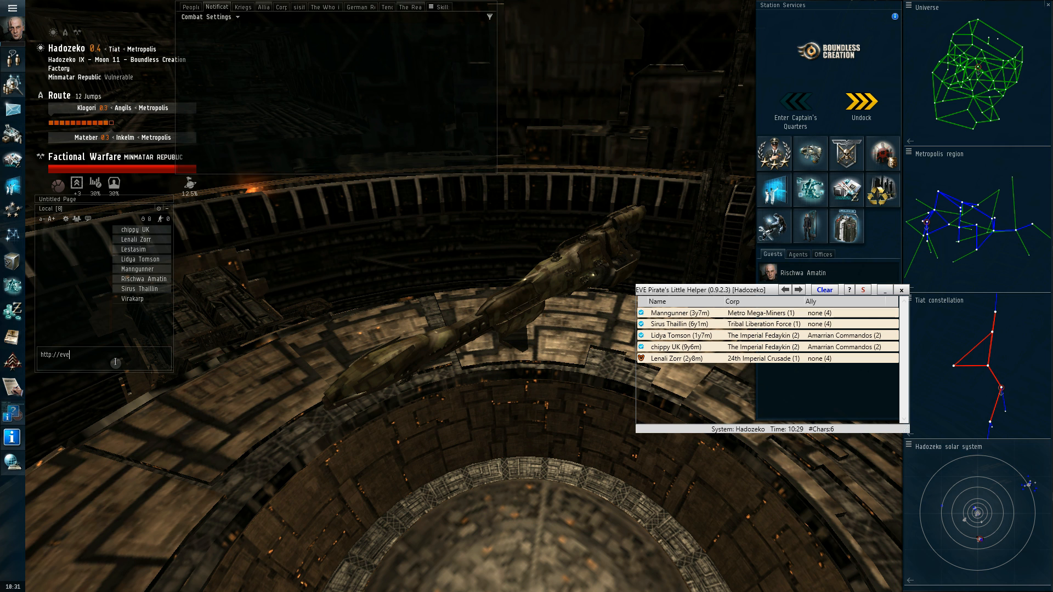
text(-plh.com)
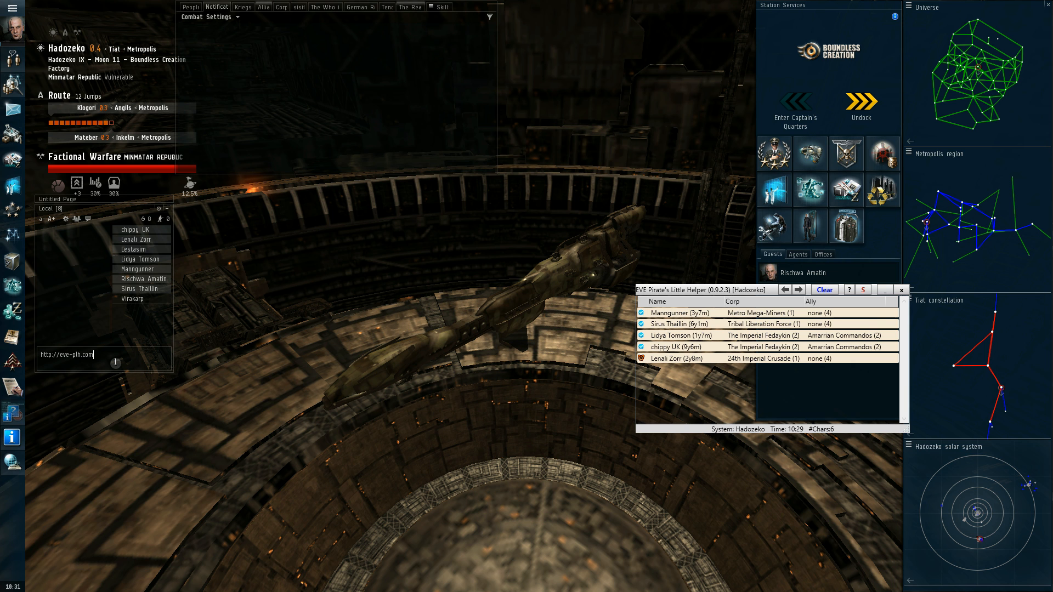
mouse_move(366, 342)
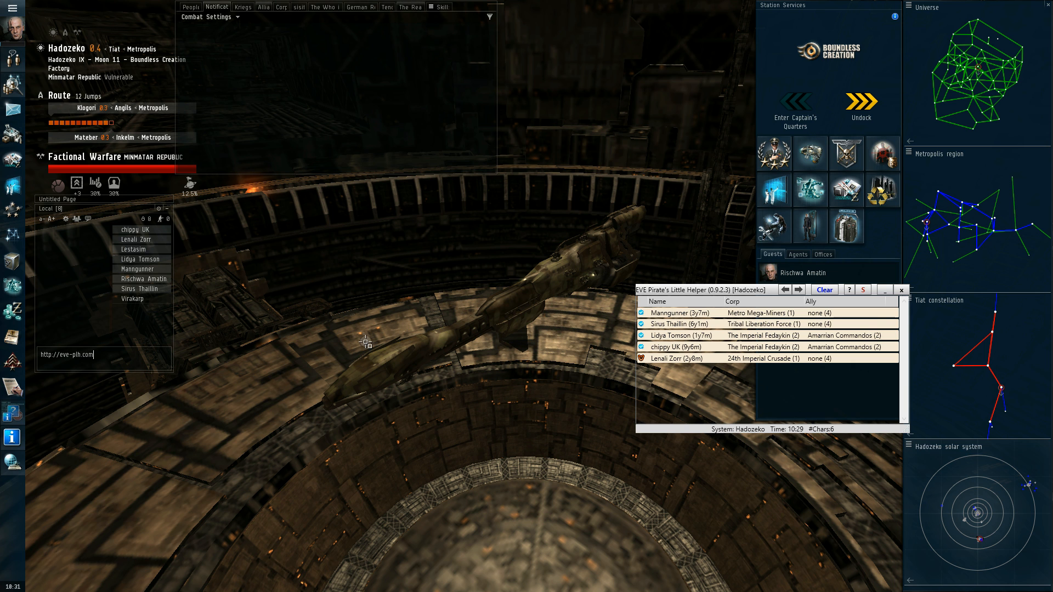